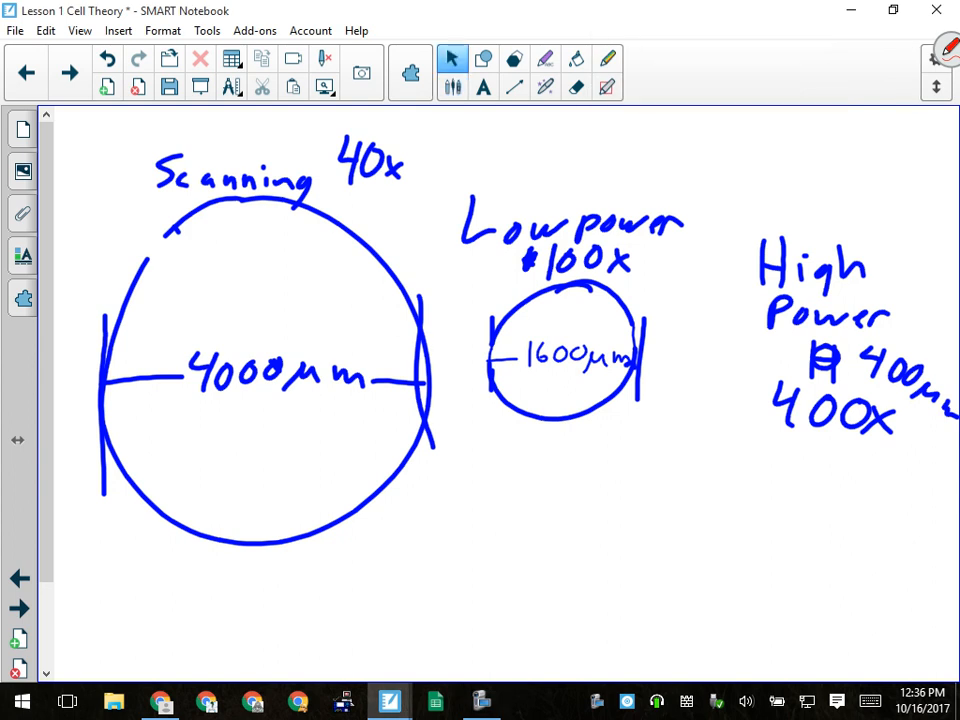
Sketch a flat oval inside the 40x scanning circle, above the 4000 µm line.
{"action": "left_click", "coordinate": [452, 87]}
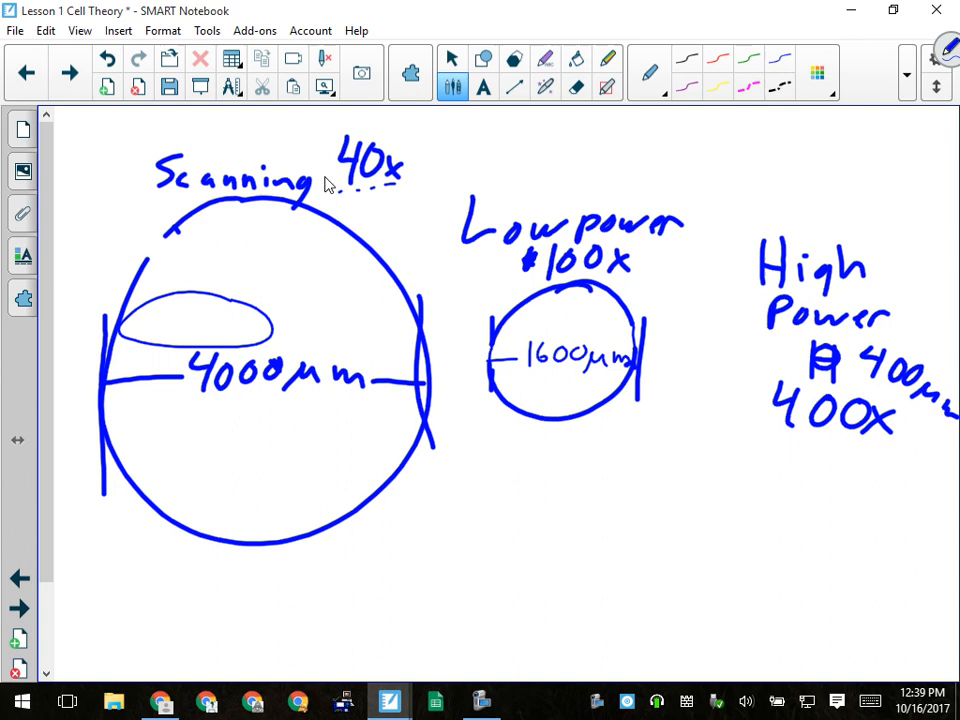
Tilt the oval diagonally so its lower end rests on the 4000 µm diameter line.
{"action": "left_click", "coordinate": [452, 57]}
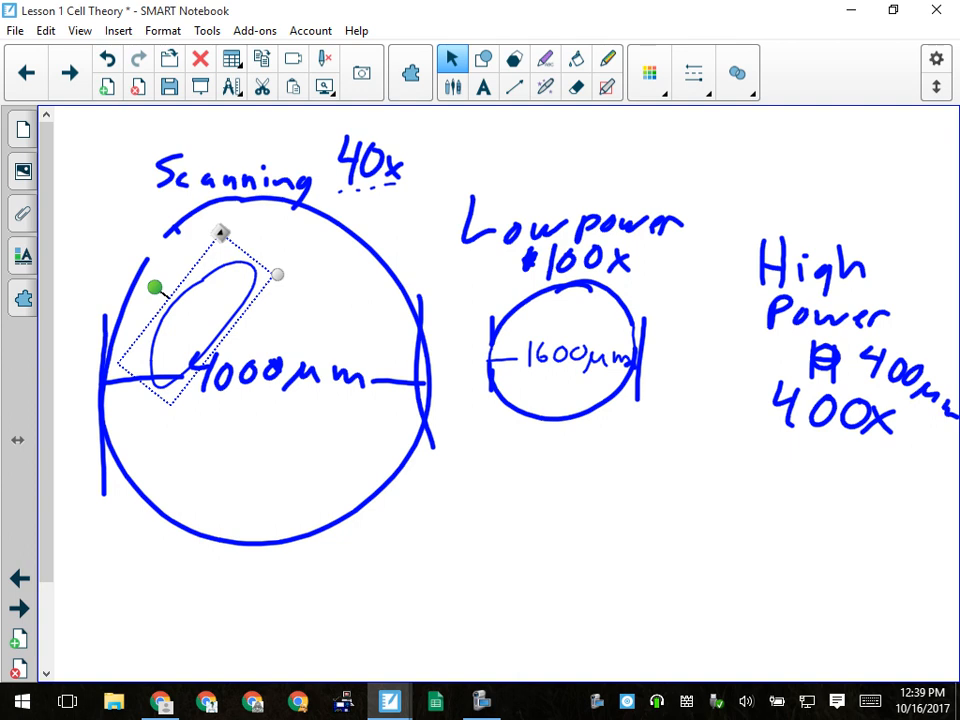
{"action": "left_click", "coordinate": [340, 190]}
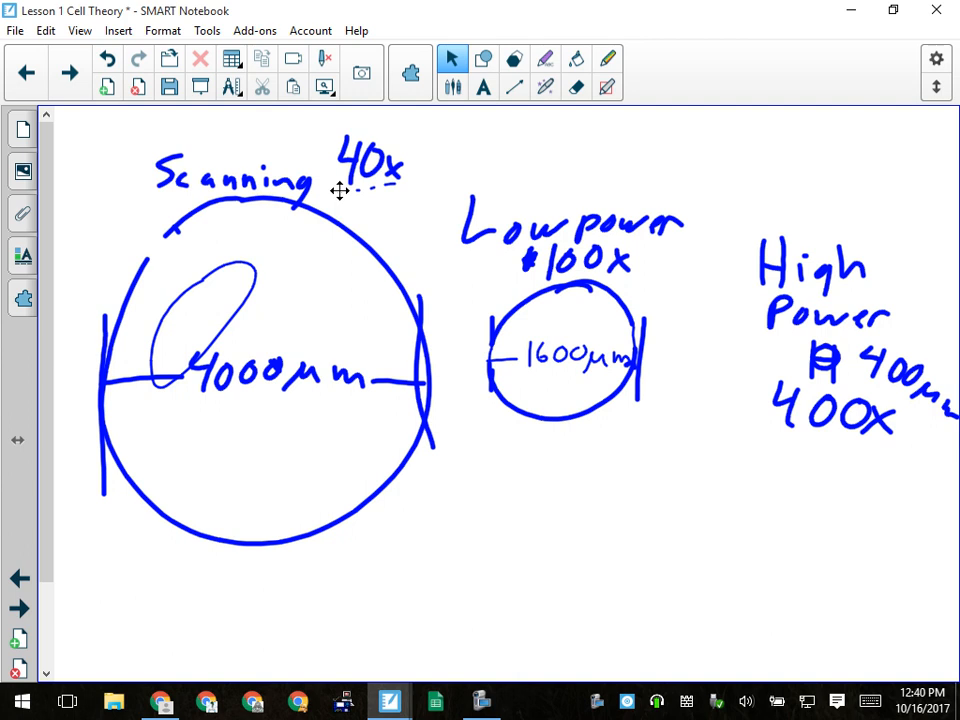
Advance to the Microscopy slide listing lens fields of view and the size formula.
{"action": "left_click", "coordinate": [68, 72]}
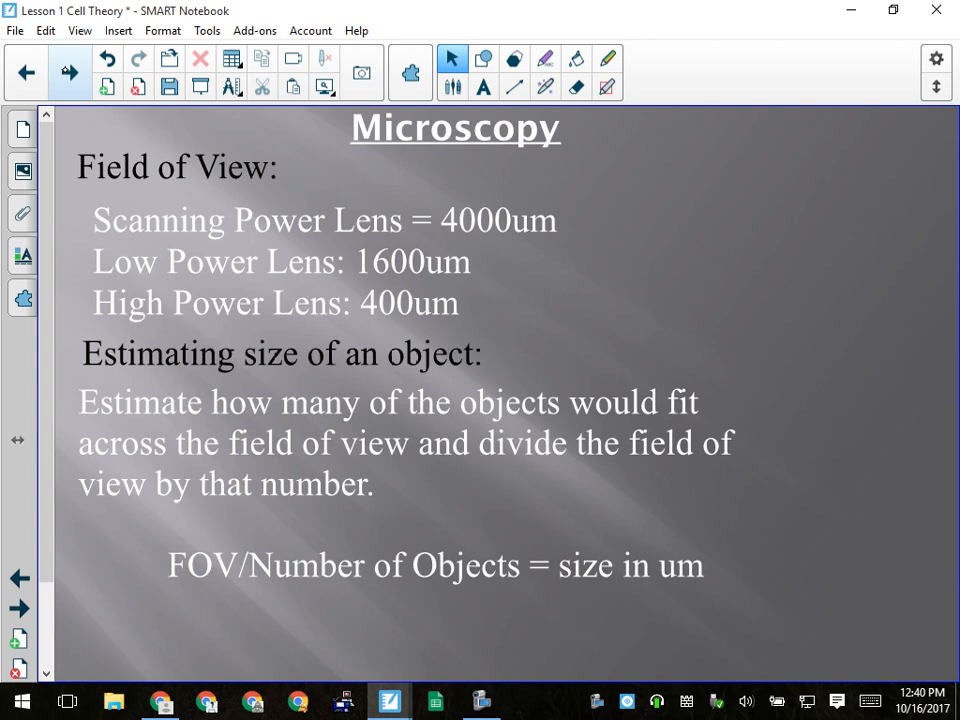
Page forward past the review questions to the labelled worm anatomy diagram.
{"action": "left_click", "coordinate": [69, 72]}
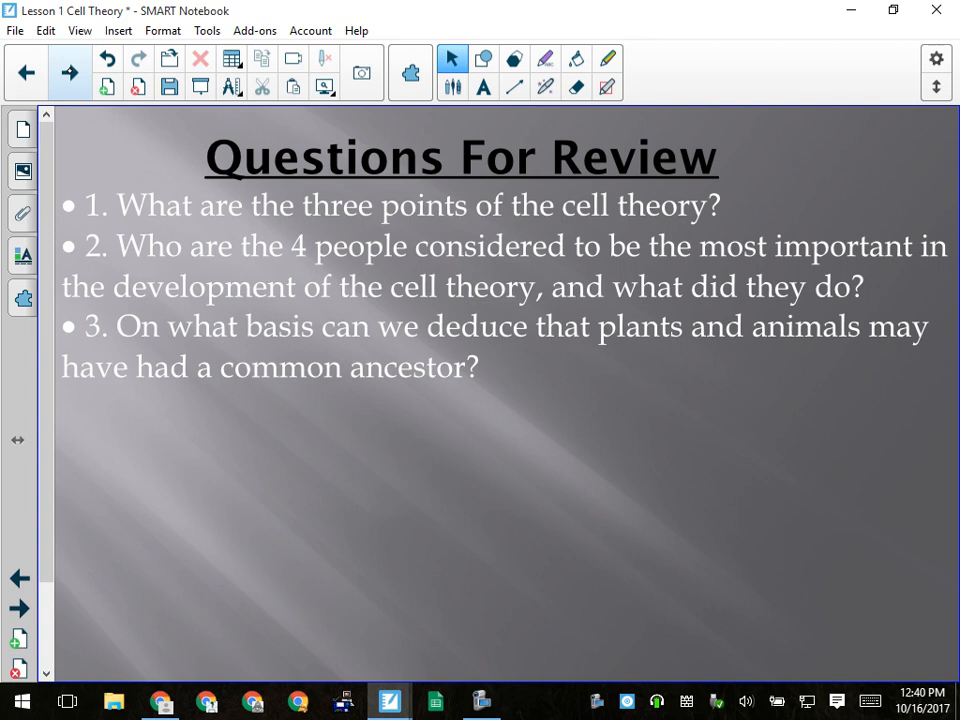
{"action": "left_click", "coordinate": [481, 700]}
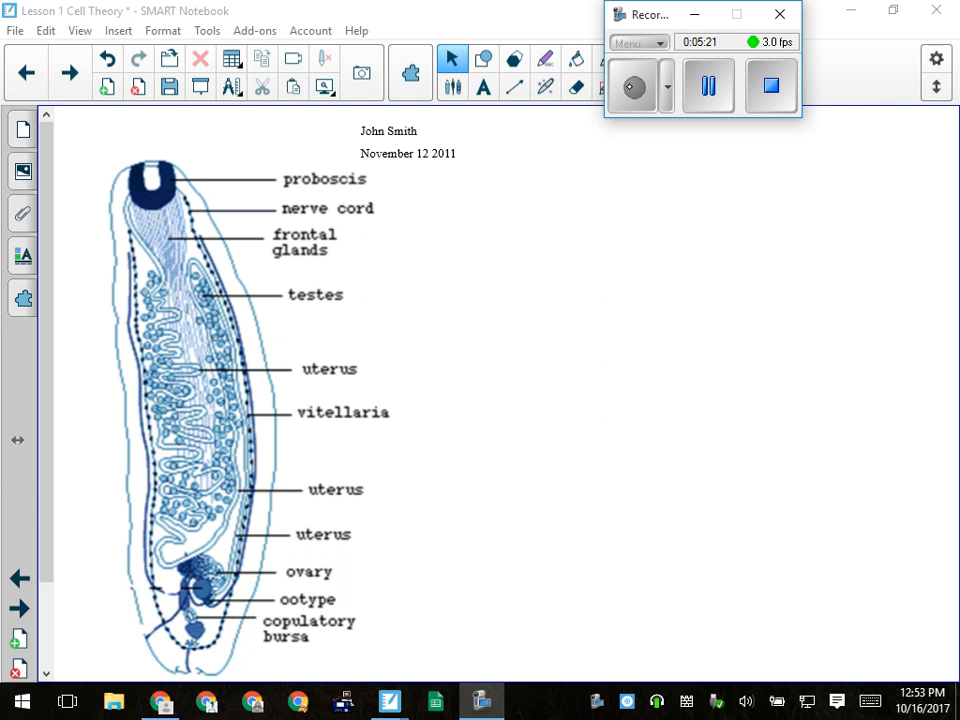
Scroll the worm diagram page and switch to the Lines tool.
{"action": "scroll", "scroll_direction": "down", "scroll_amount": 3}
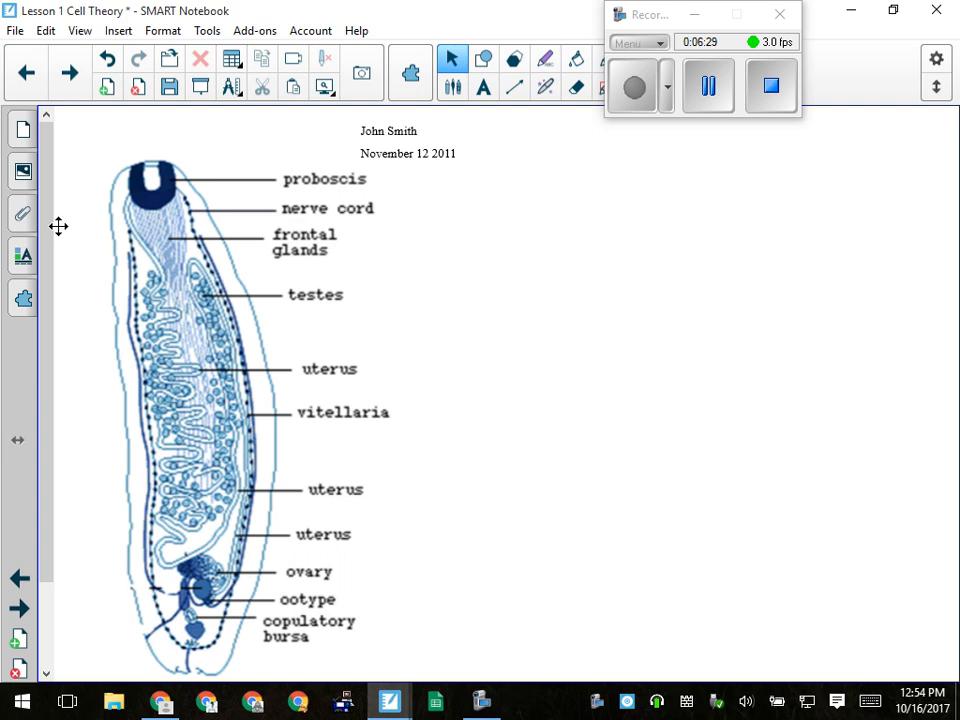
{"action": "left_click", "coordinate": [513, 86]}
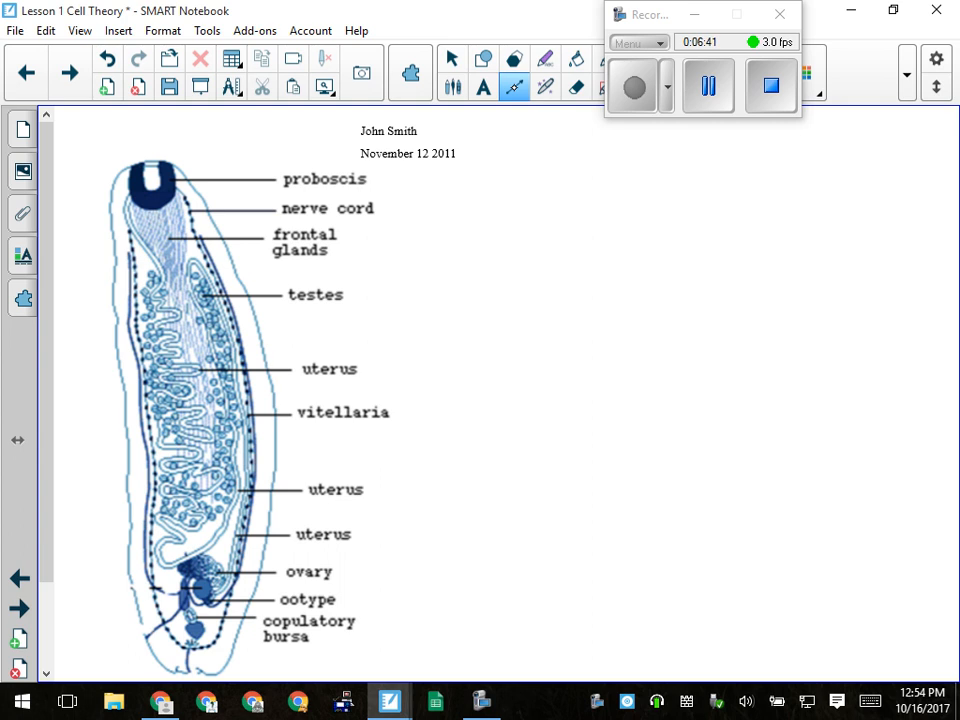
Draw short straight lines across the worm's body, left of the uterus label.
{"action": "left_click_drag", "start_coordinate": [167, 375], "coordinate": [200, 348]}
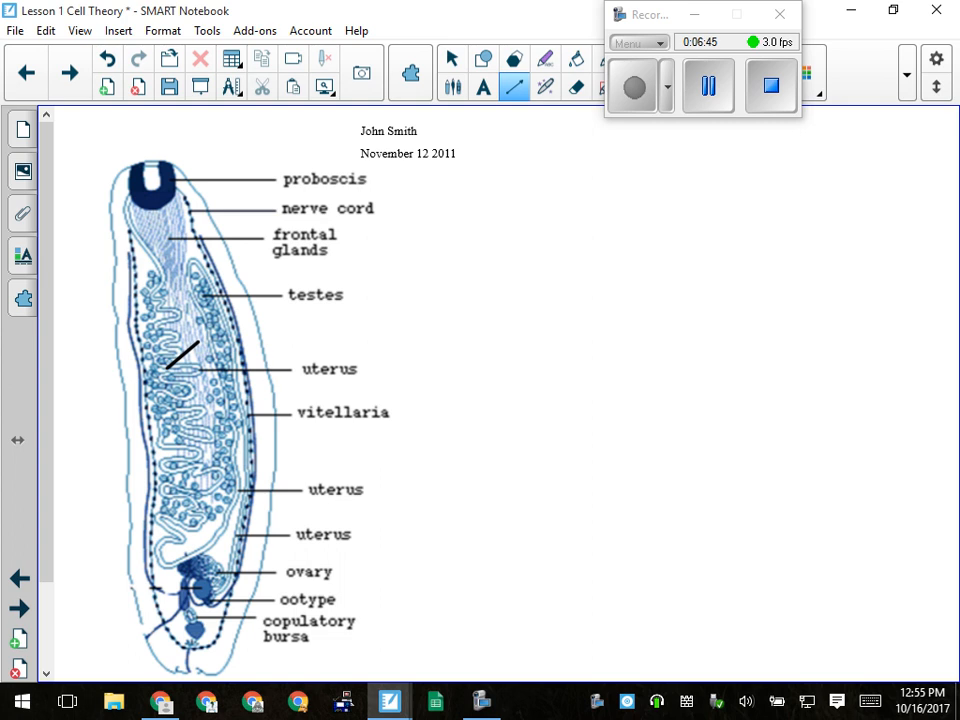
{"action": "left_click_drag", "start_coordinate": [175, 358], "coordinate": [327, 340]}
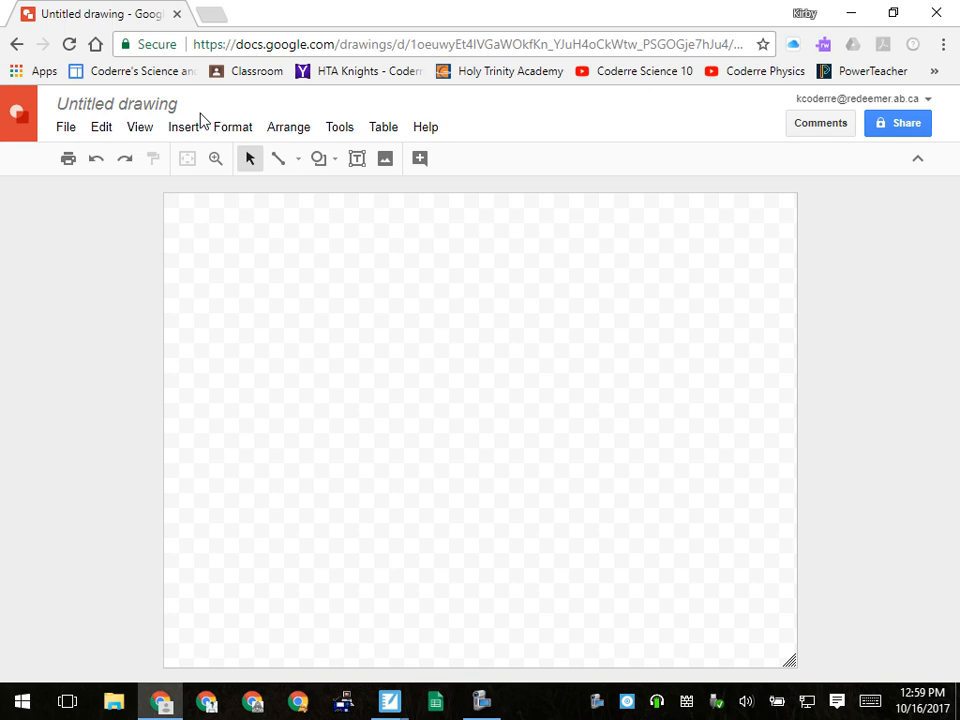
Bring up the Insert image options for the blank drawing.
{"action": "left_click", "coordinate": [183, 126]}
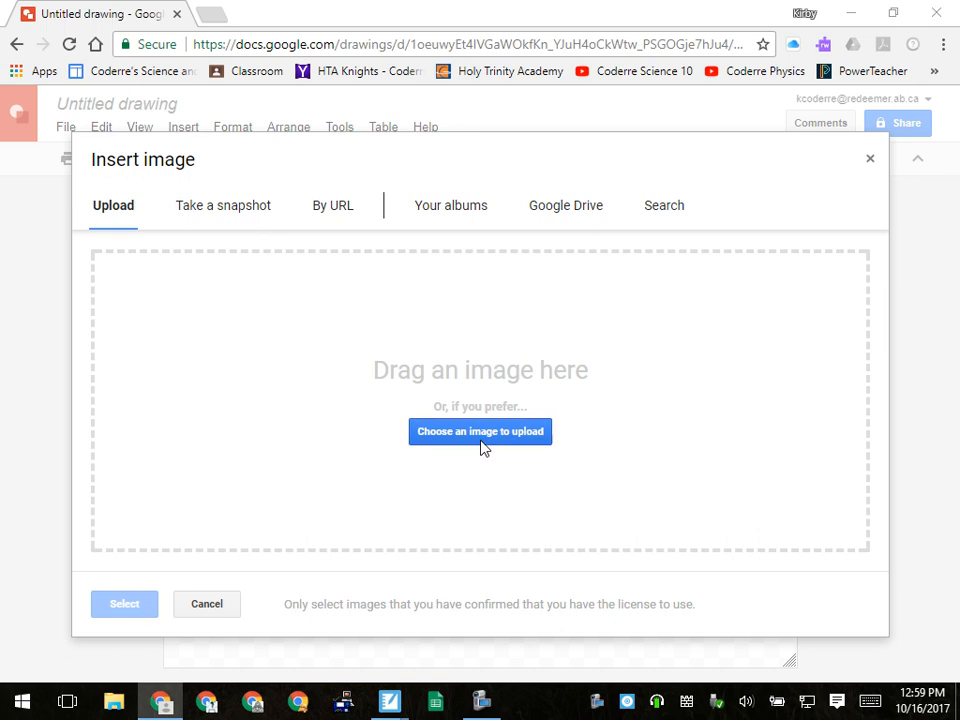
Browse Google Drive > Pictures > Images for Slide Shows to reach the Amoeba photo.
{"action": "left_click", "coordinate": [480, 431]}
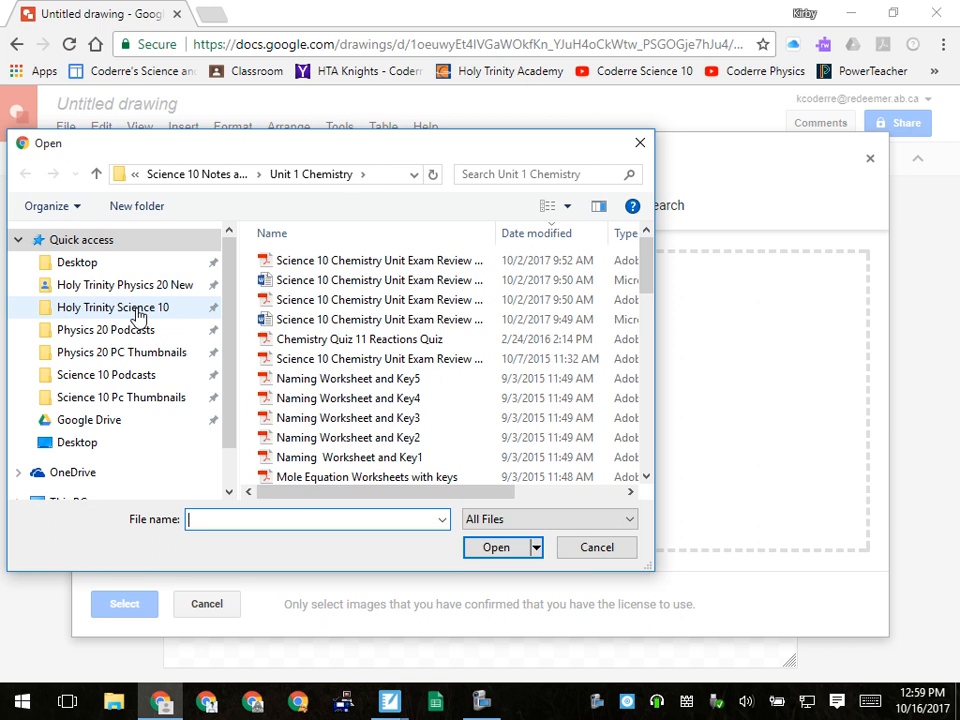
{"action": "double_click", "coordinate": [113, 307]}
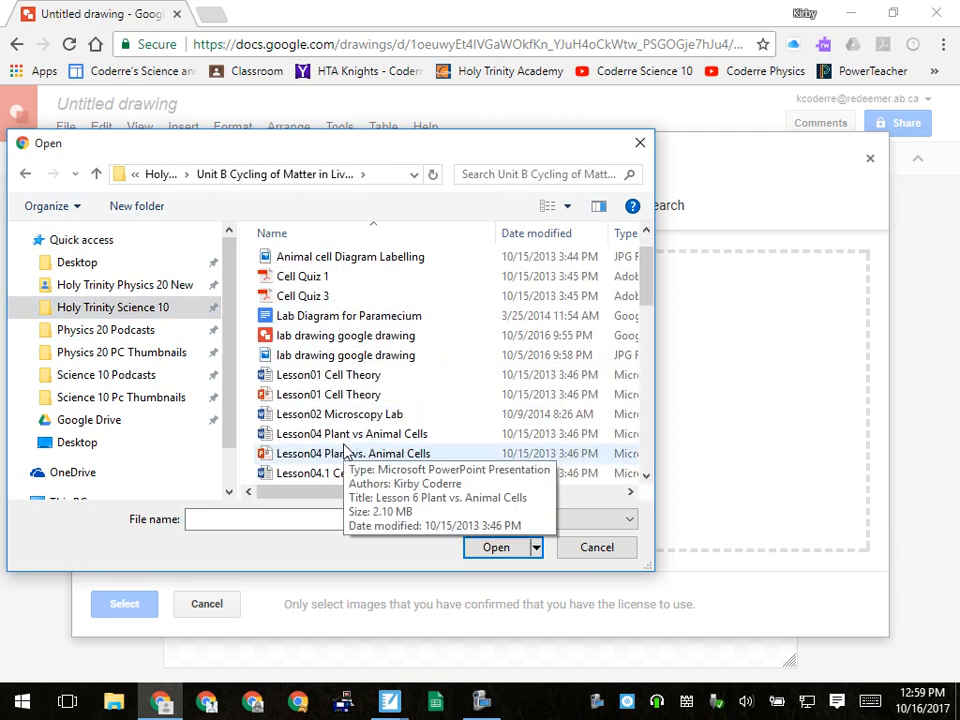
{"action": "scroll", "scroll_direction": "down", "scroll_amount": 3}
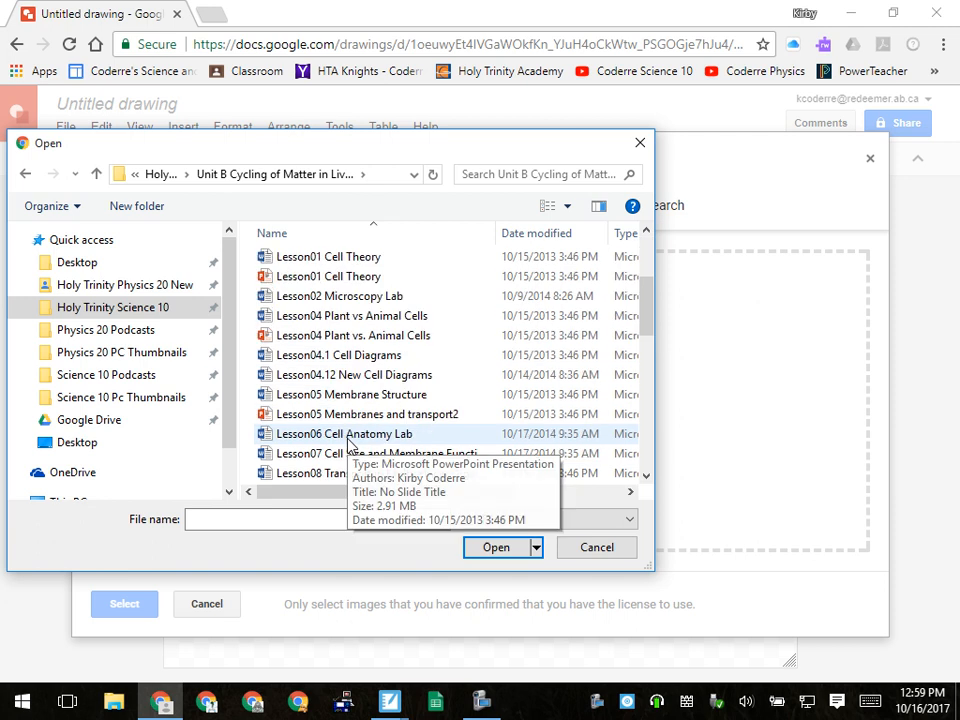
{"action": "scroll", "scroll_direction": "down", "scroll_amount": 3}
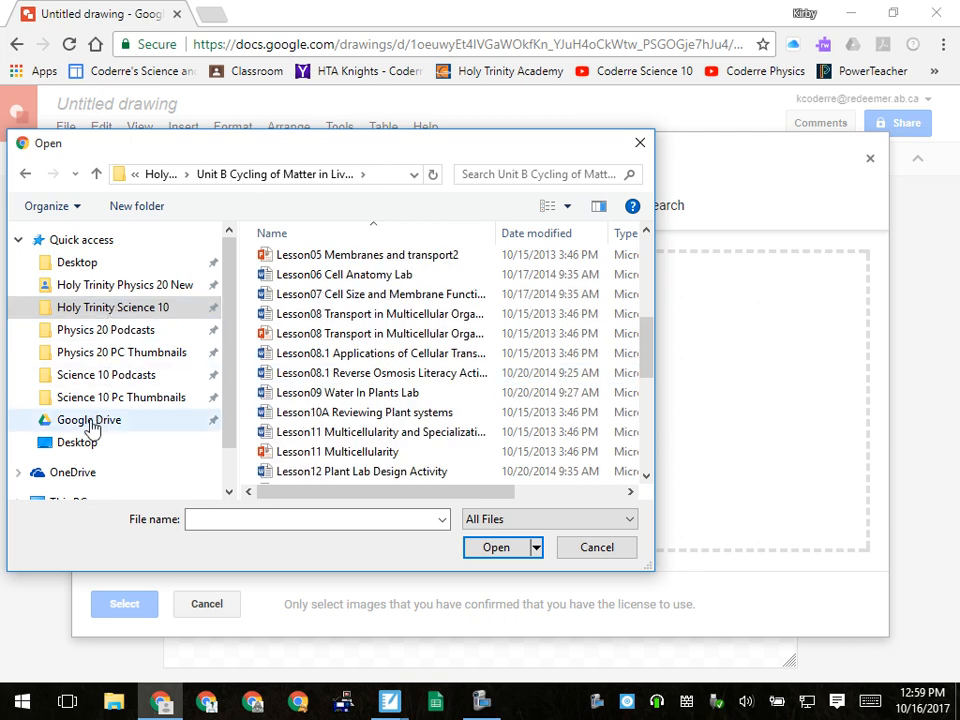
{"action": "left_click", "coordinate": [89, 419]}
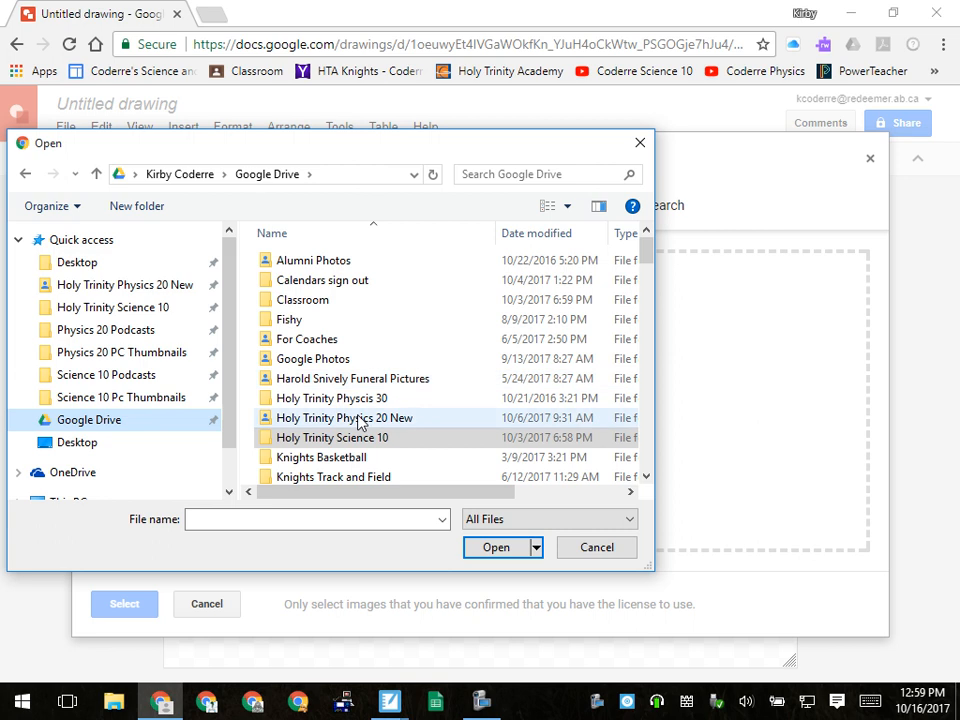
{"action": "scroll", "scroll_direction": "down", "scroll_amount": 3}
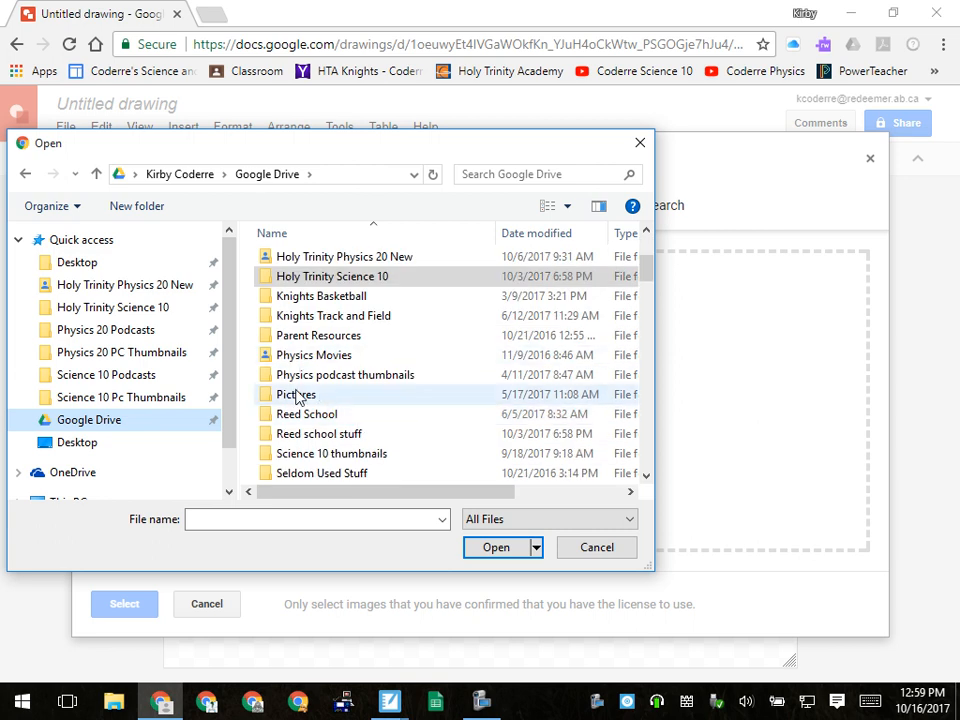
{"action": "left_click", "coordinate": [296, 394]}
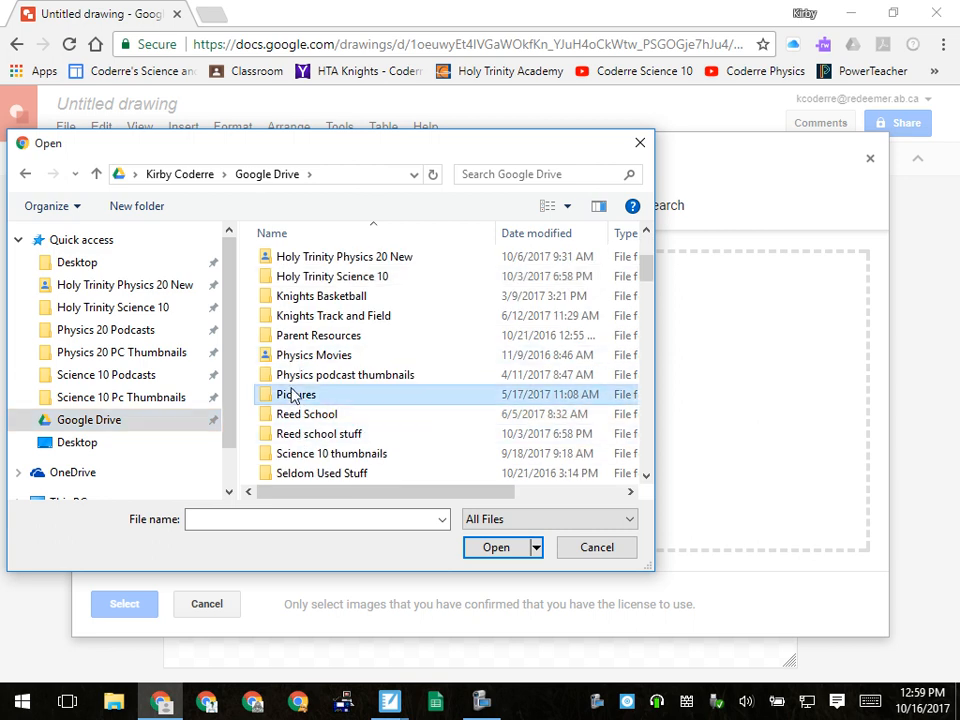
{"action": "double_click", "coordinate": [296, 394]}
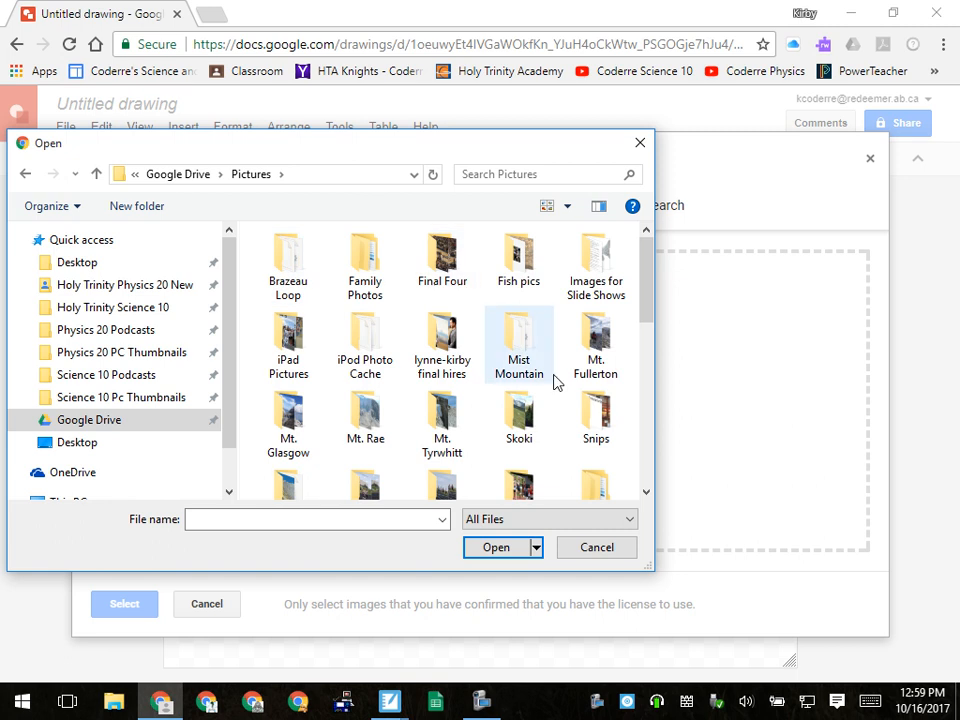
{"action": "double_click", "coordinate": [595, 250]}
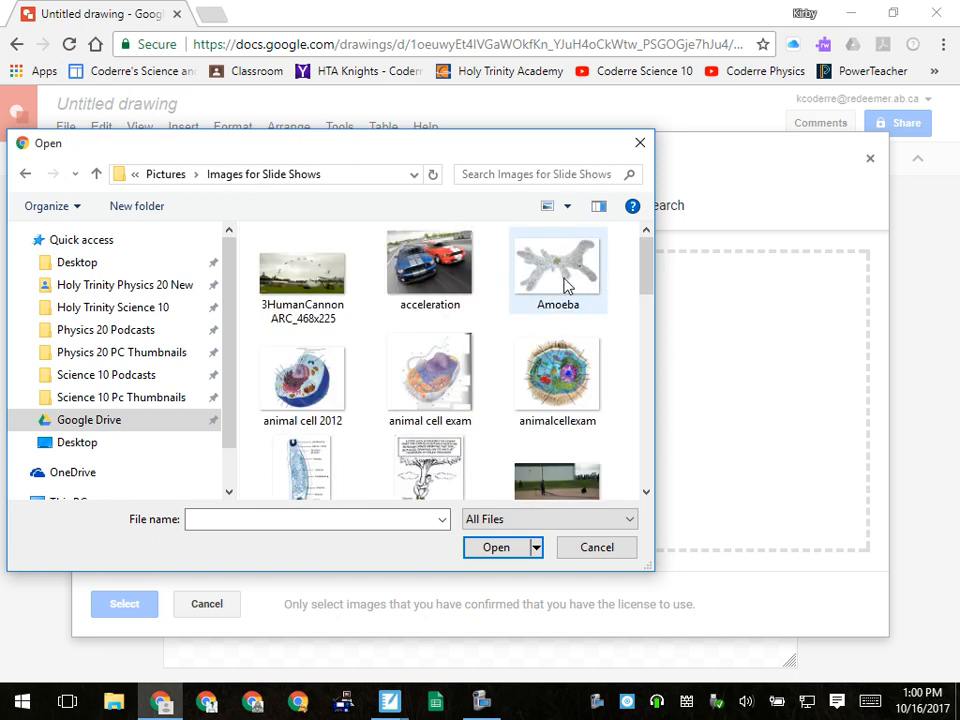
{"action": "mouse_move", "coordinate": [557, 265]}
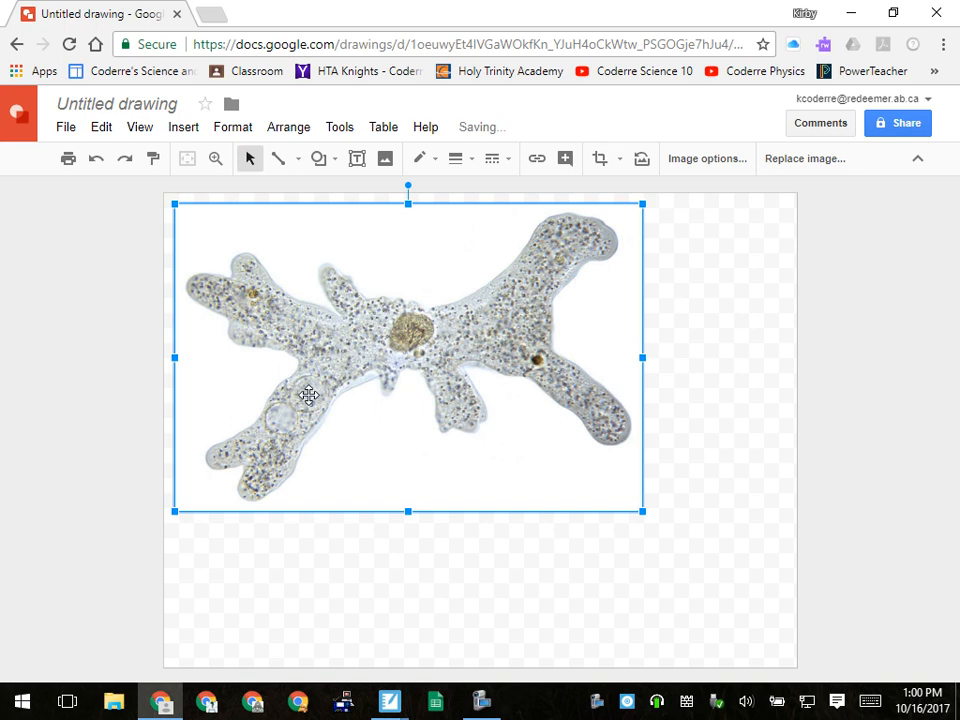
Nudge the amoeba photo into position on the canvas and pick the Line tool.
{"action": "left_click_drag", "start_coordinate": [408, 188], "coordinate": [410, 195]}
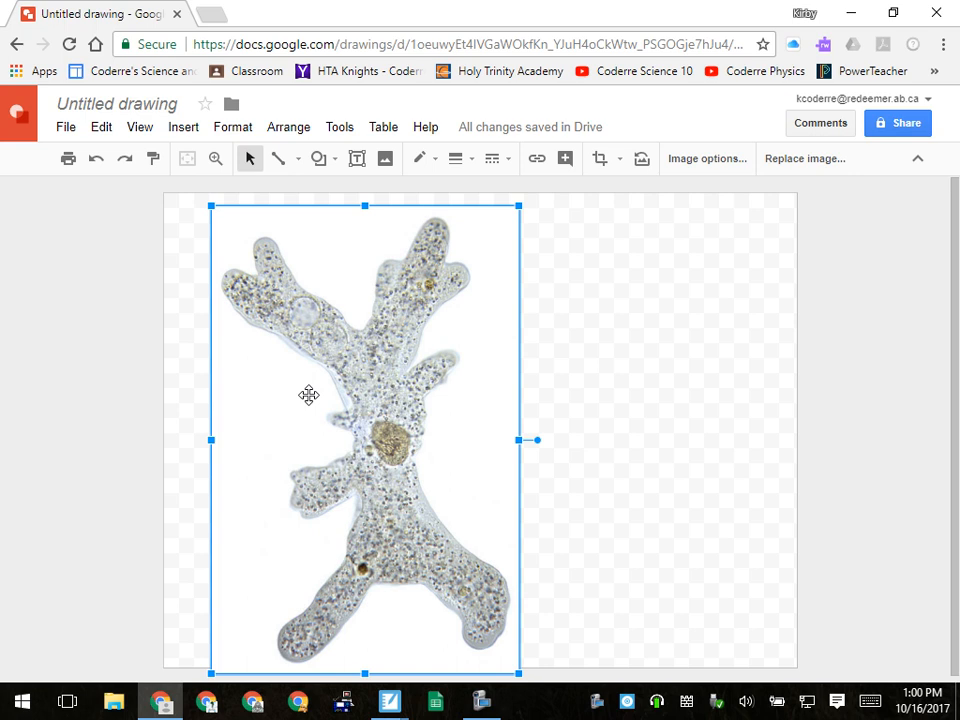
{"action": "left_click", "coordinate": [278, 158]}
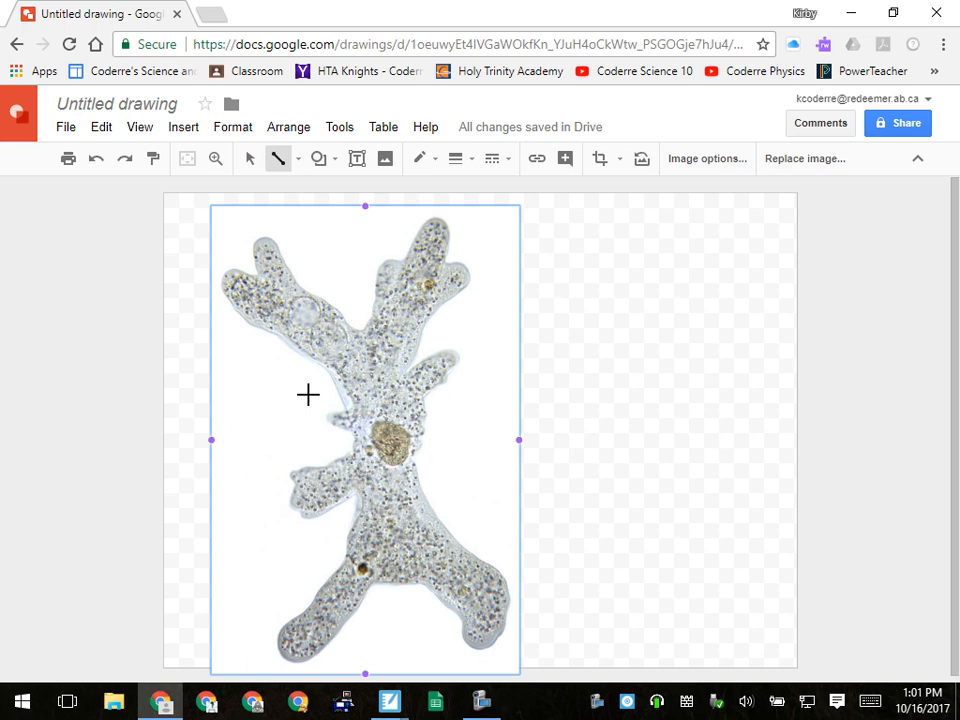
Draw pointer lines rightward from amoeba structures and choose the Text box tool.
{"action": "left_click_drag", "start_coordinate": [390, 442], "coordinate": [585, 442]}
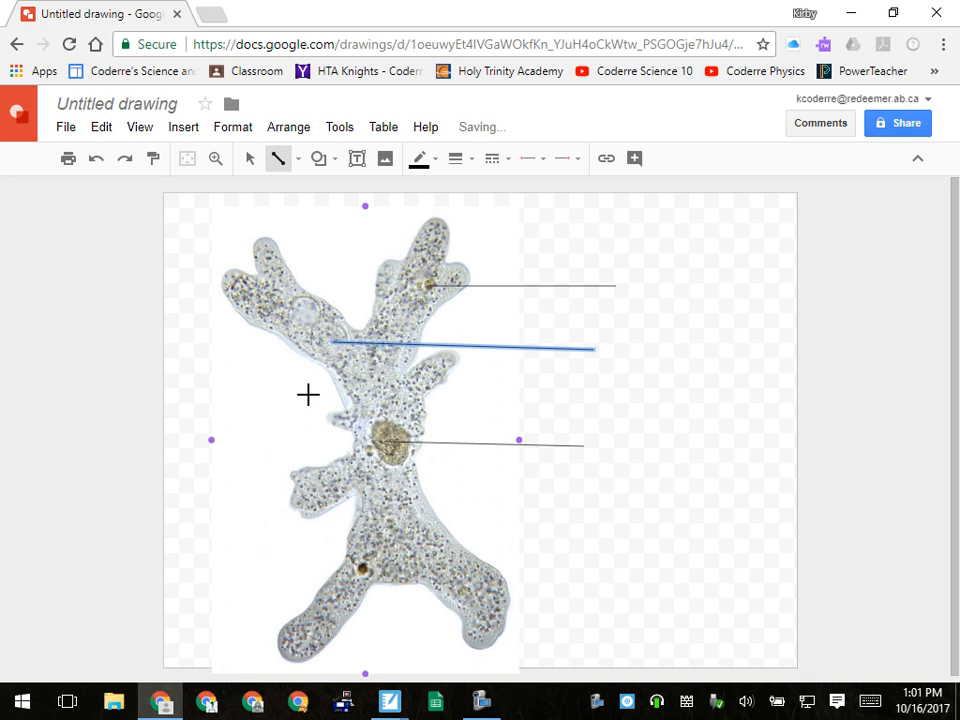
{"action": "left_click_drag", "start_coordinate": [430, 515], "coordinate": [558, 537]}
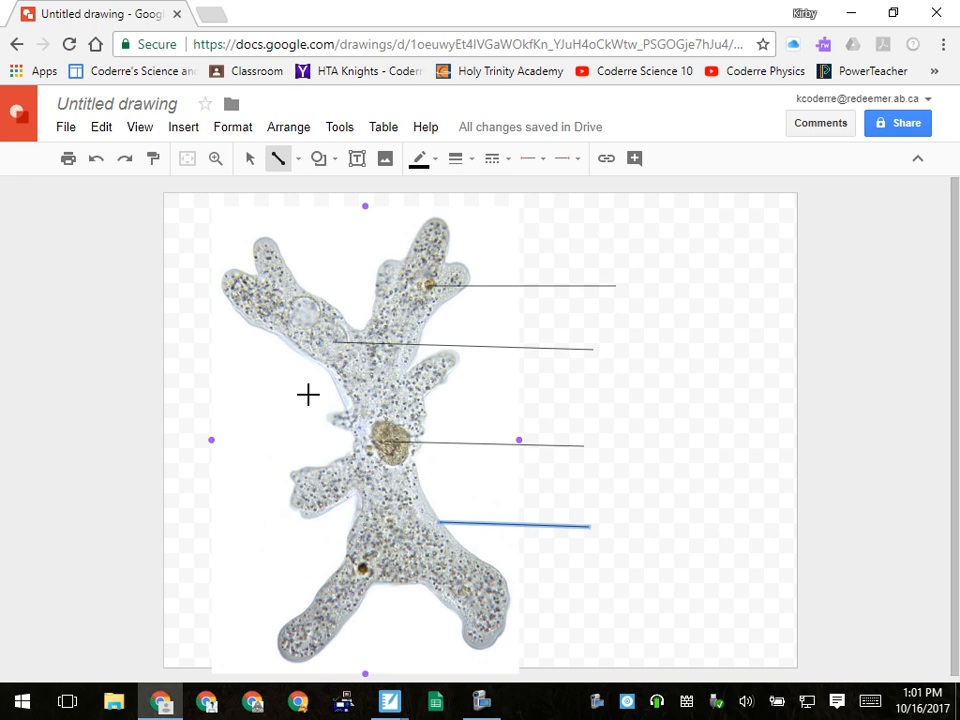
{"action": "left_click", "coordinate": [356, 158]}
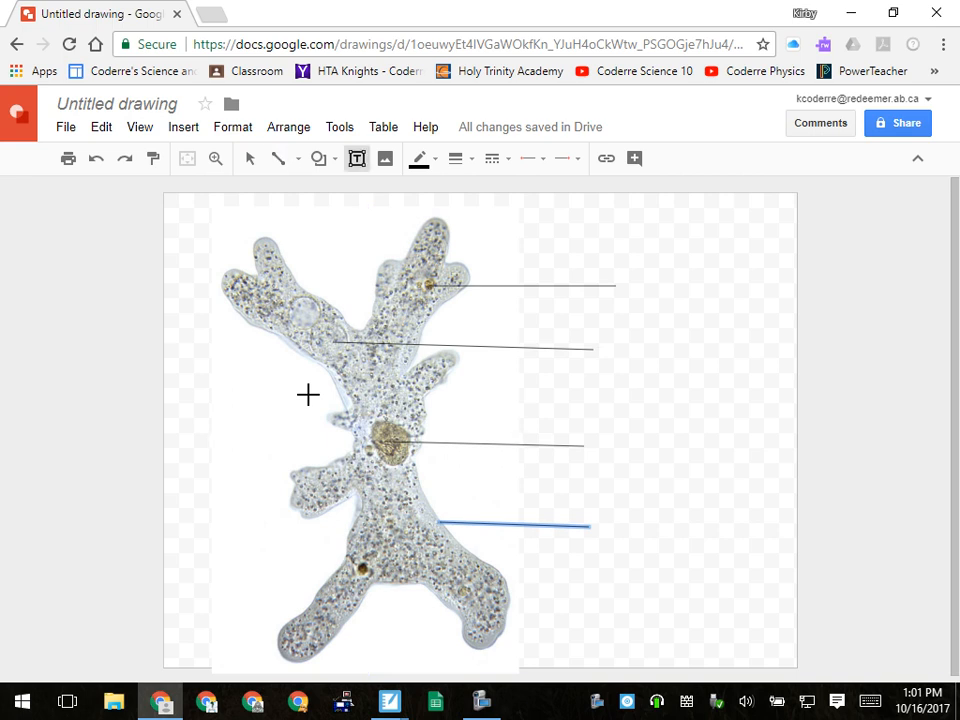
Add a text box at the top pointer line's end reading 'Food vacuole'.
{"action": "left_click_drag", "start_coordinate": [620, 262], "coordinate": [687, 303]}
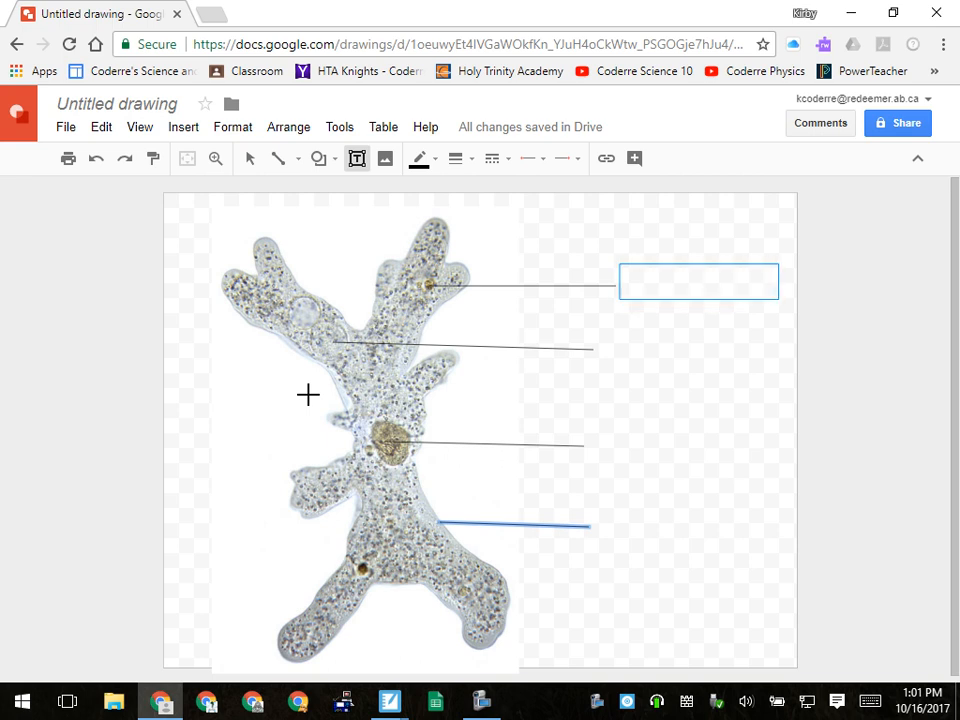
{"action": "left_click", "coordinate": [698, 281]}
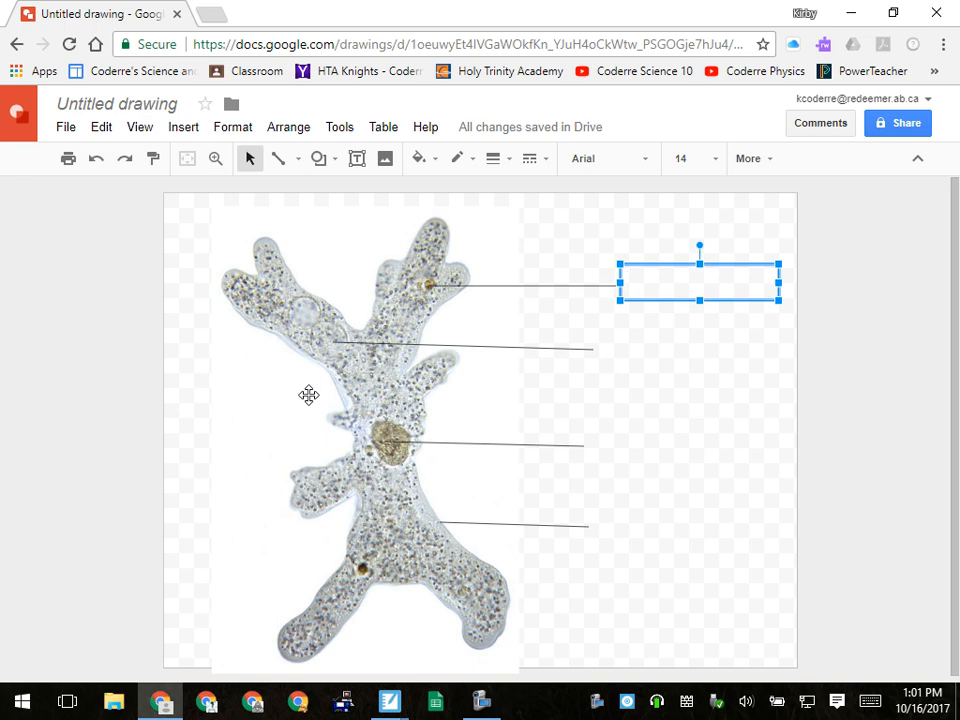
{"action": "type", "text": "Food"}
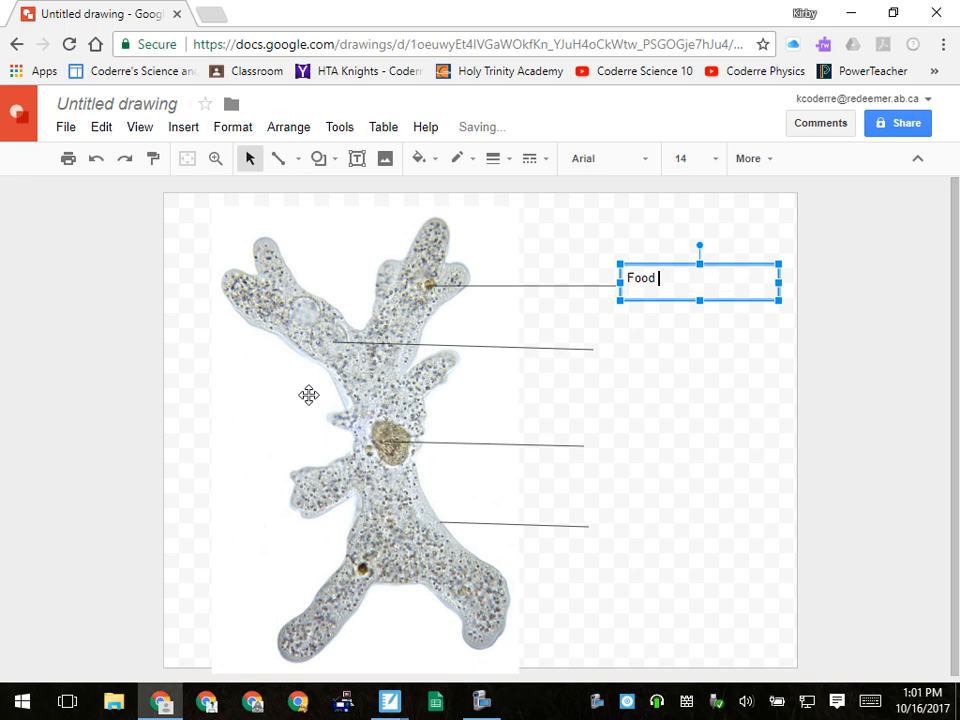
{"action": "type", "text": "vacuo"}
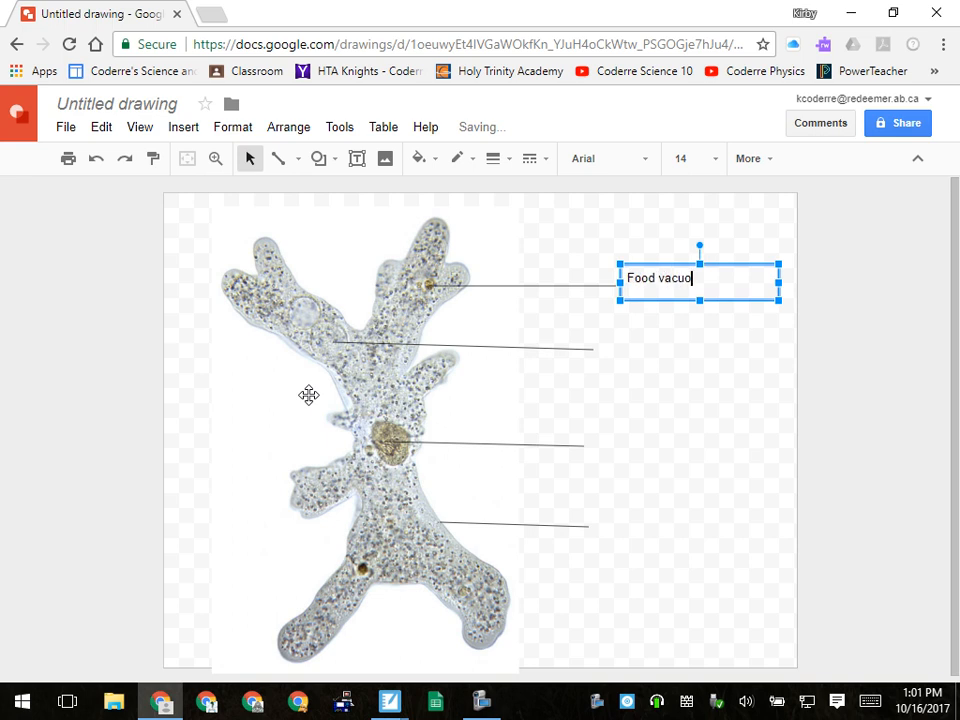
{"action": "type", "text": "le"}
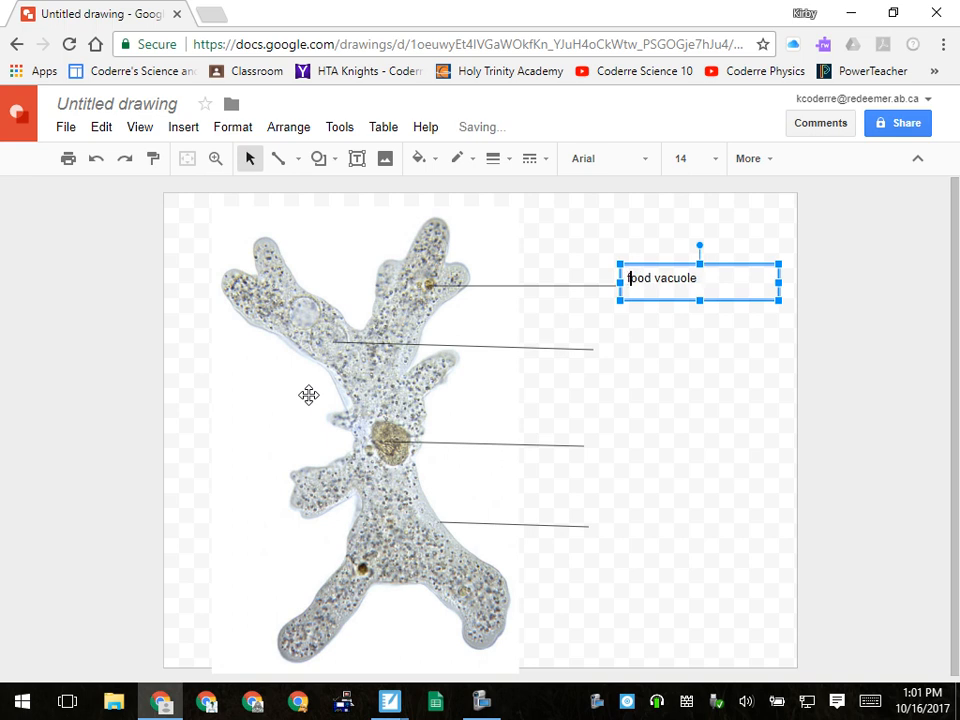
{"action": "mouse_move", "coordinate": [324, 188]}
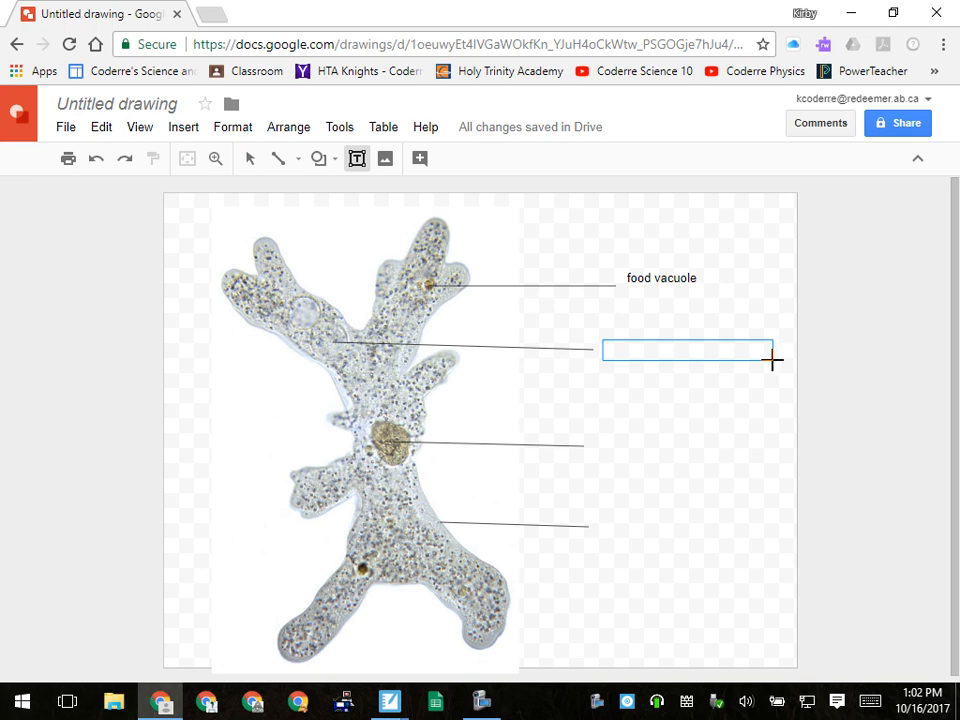
Type the 'Water vacuole' label for the second pointer line.
{"action": "type", "text": "w"}
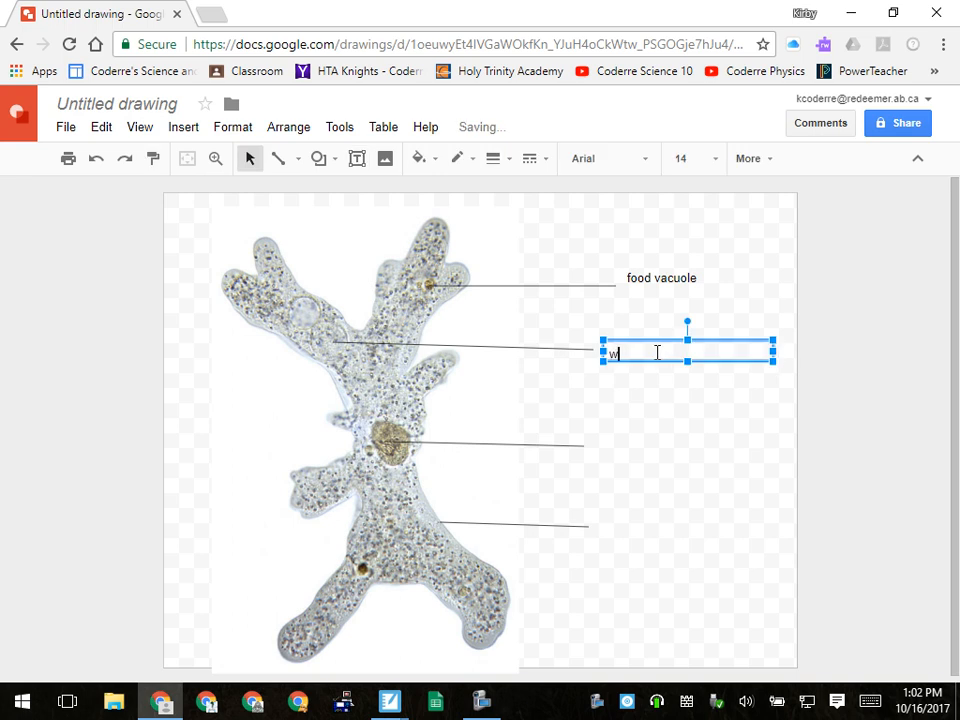
{"action": "type", "text": "ater v"}
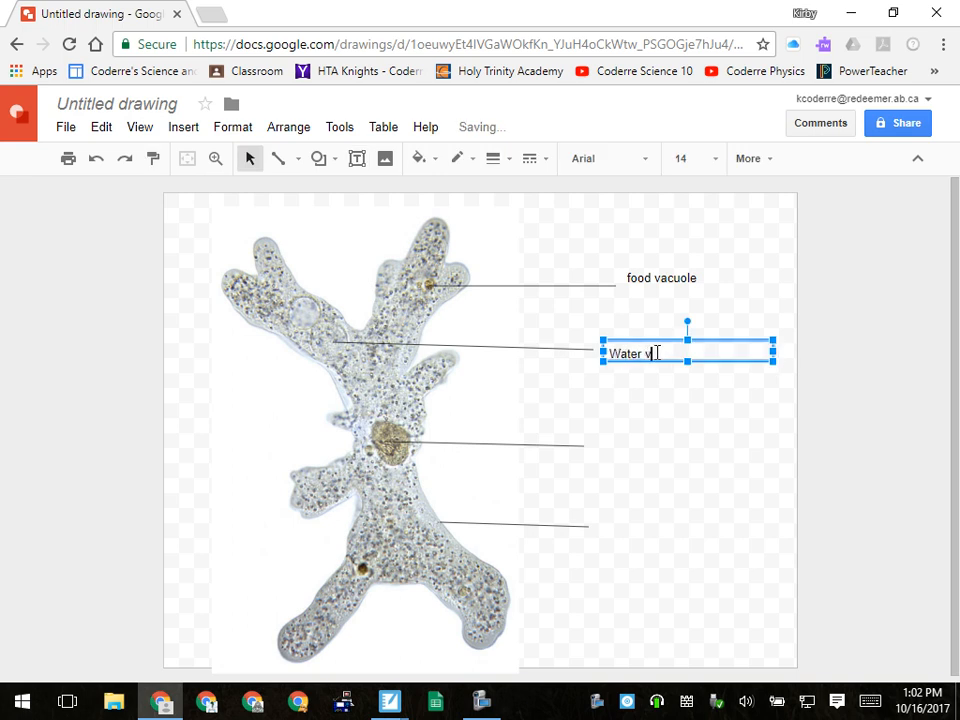
{"action": "type", "text": "aciop"}
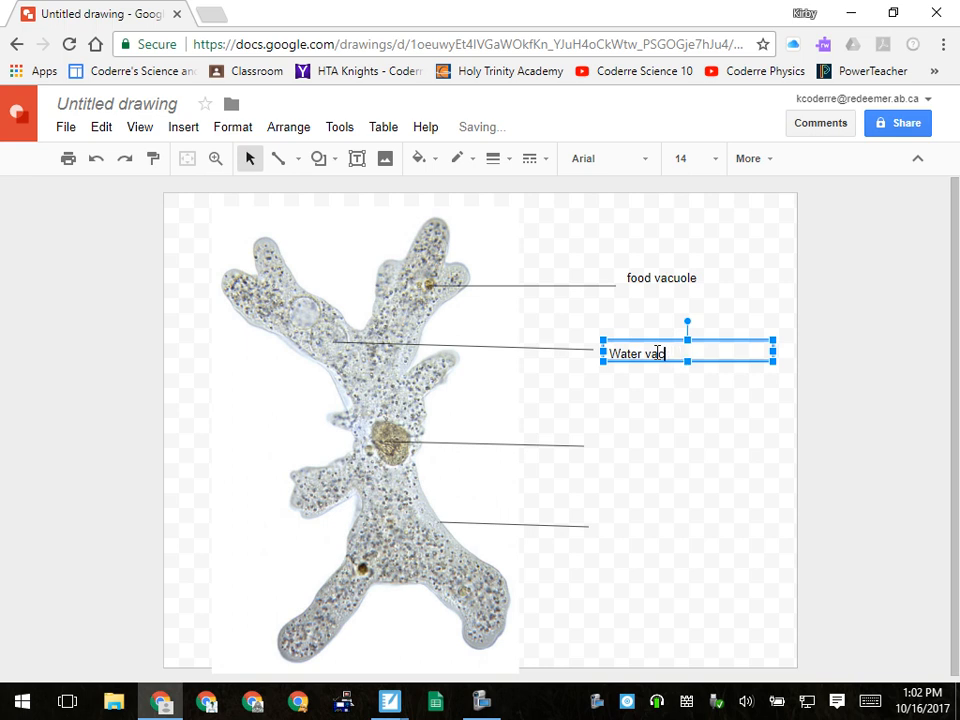
{"action": "type", "text": "uole"}
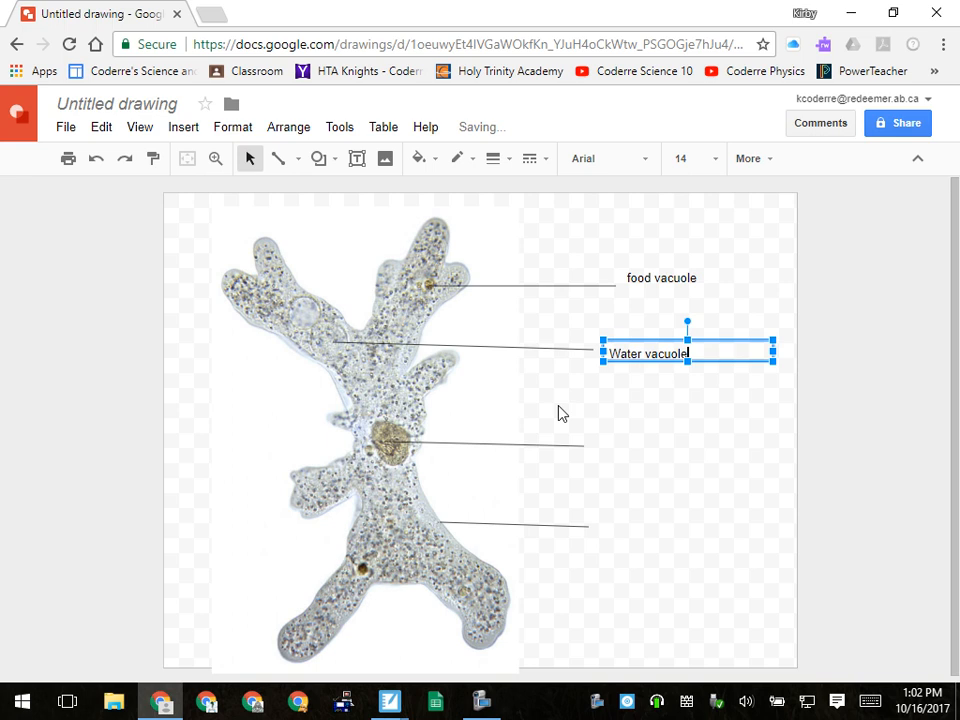
Add a text box at the third line's end reading 'nucleus'.
{"action": "left_click", "coordinate": [357, 158]}
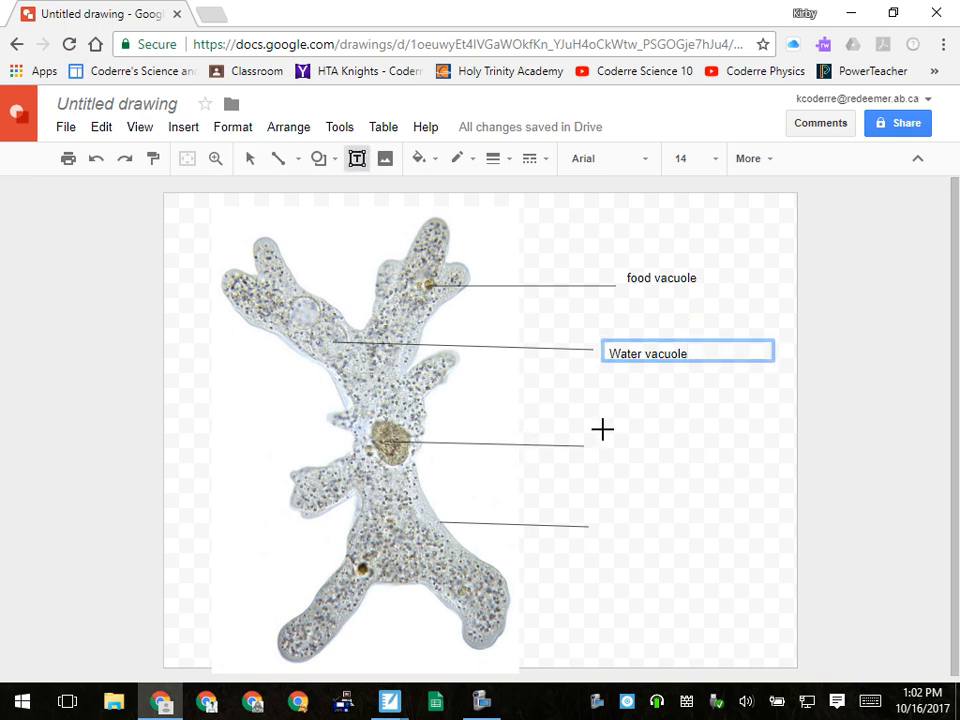
{"action": "left_click_drag", "start_coordinate": [601, 430], "coordinate": [743, 461]}
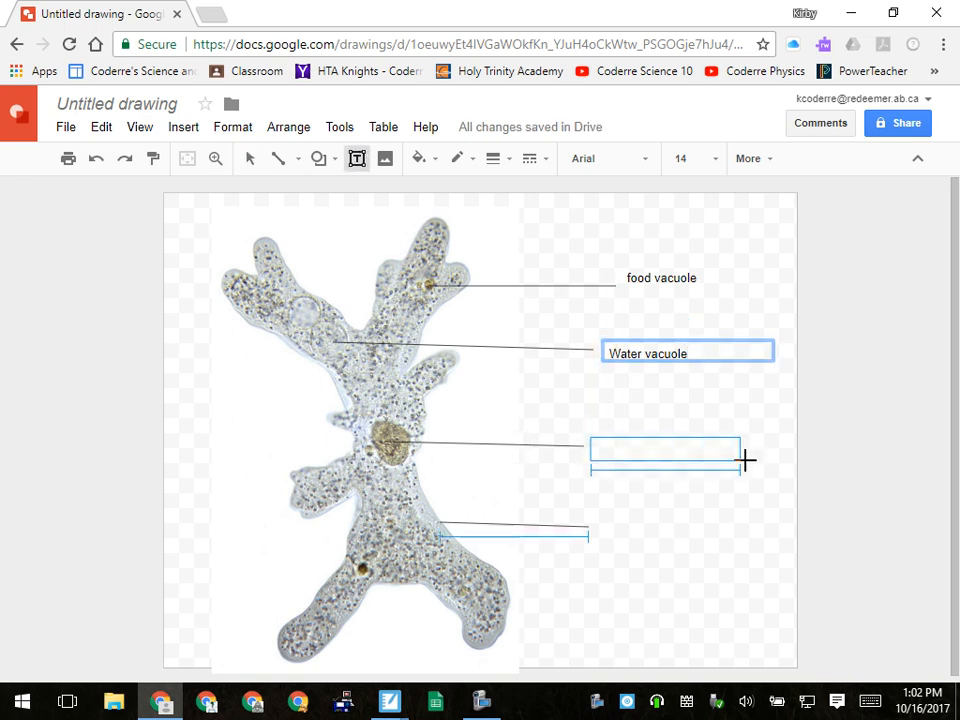
{"action": "left_click", "coordinate": [665, 450]}
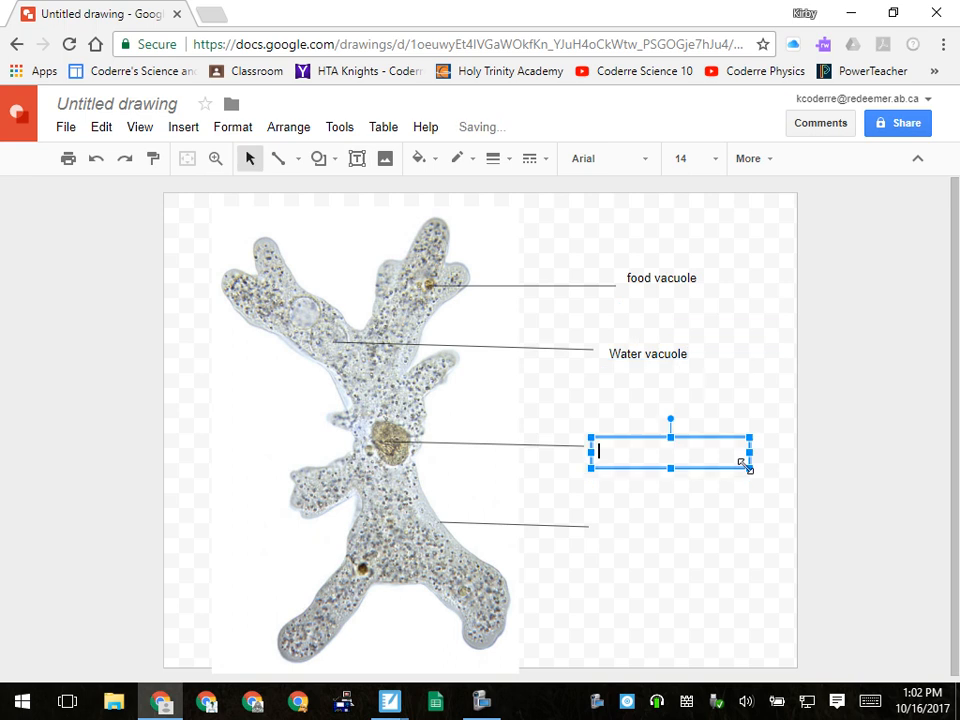
{"action": "type", "text": "nucl"}
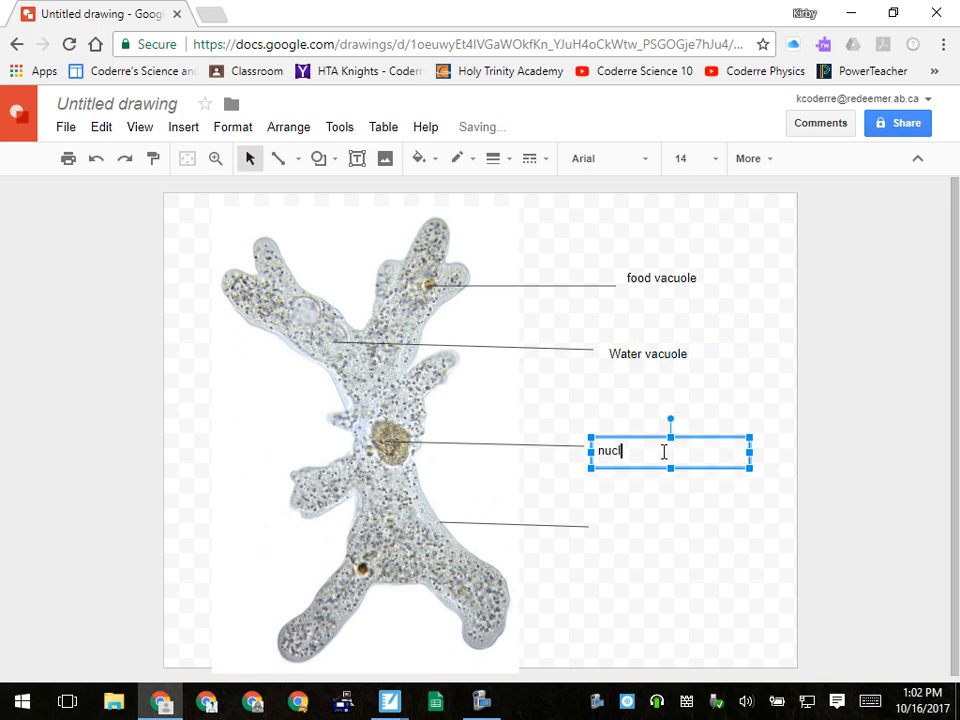
{"action": "type", "text": "eus"}
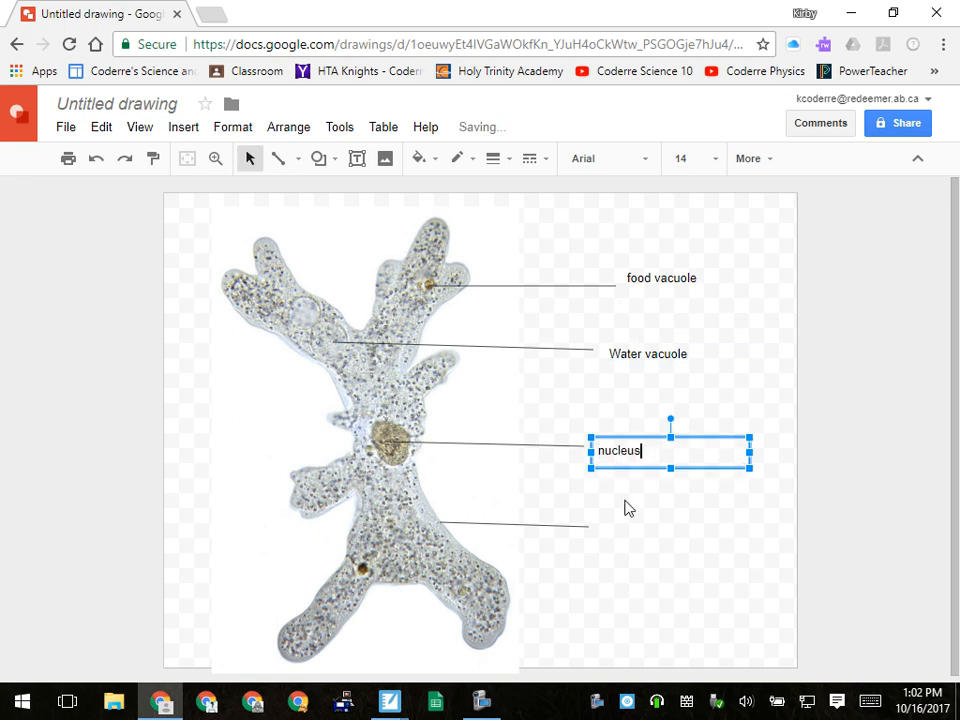
Start the Cell membrane label at the bottom pointer line.
{"action": "left_click", "coordinate": [356, 158]}
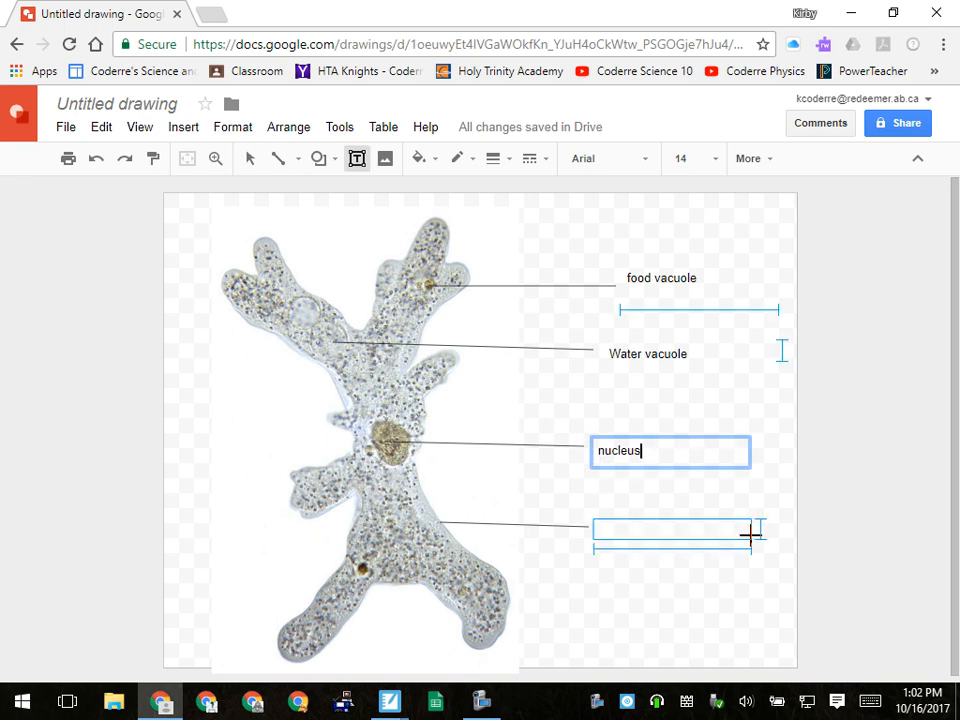
{"action": "type", "text": "ce"}
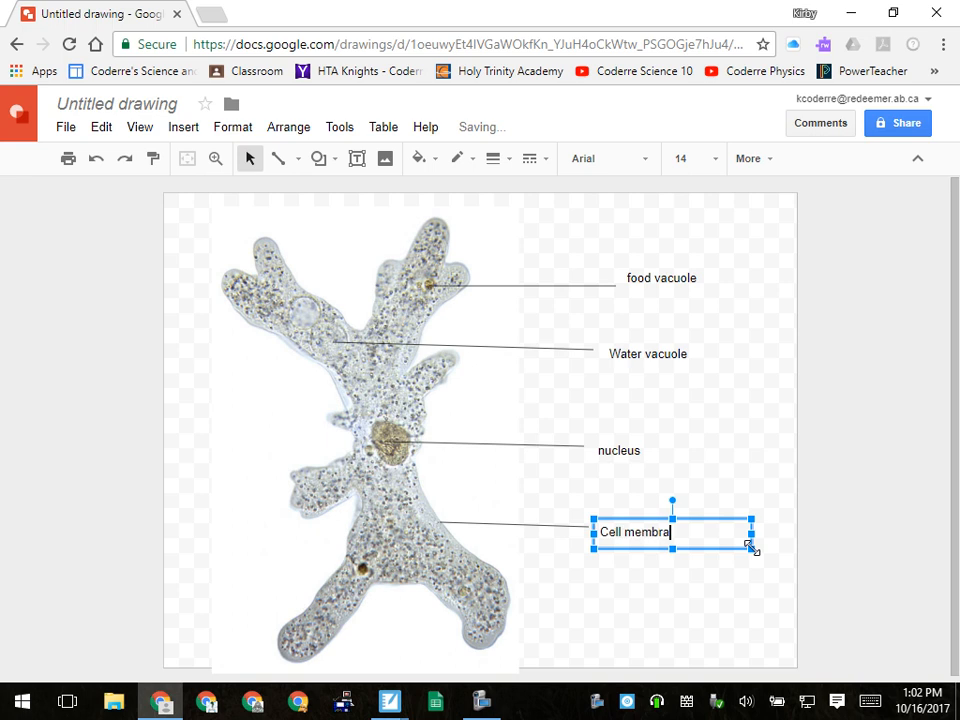
{"action": "type", "text": "ne"}
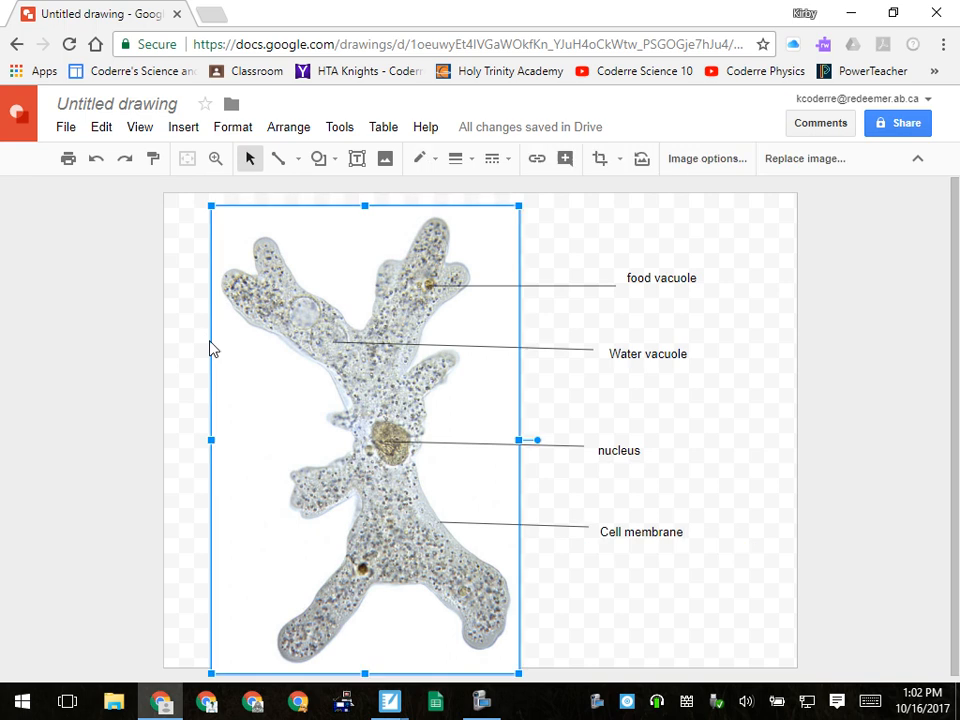
{"action": "mouse_move", "coordinate": [794, 452]}
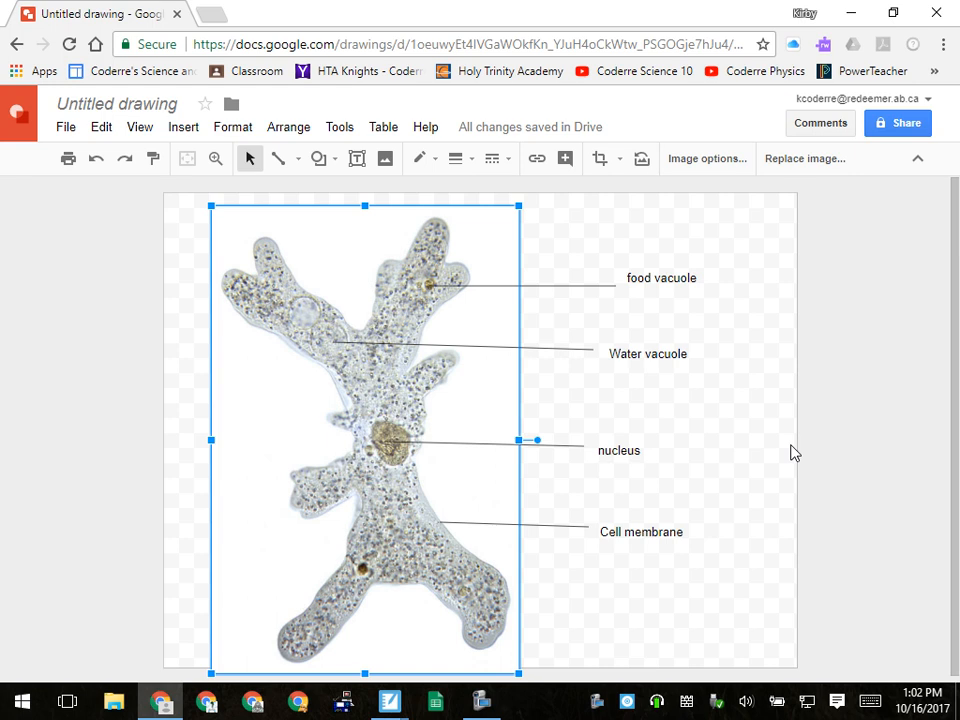
{"action": "mouse_move", "coordinate": [815, 192]}
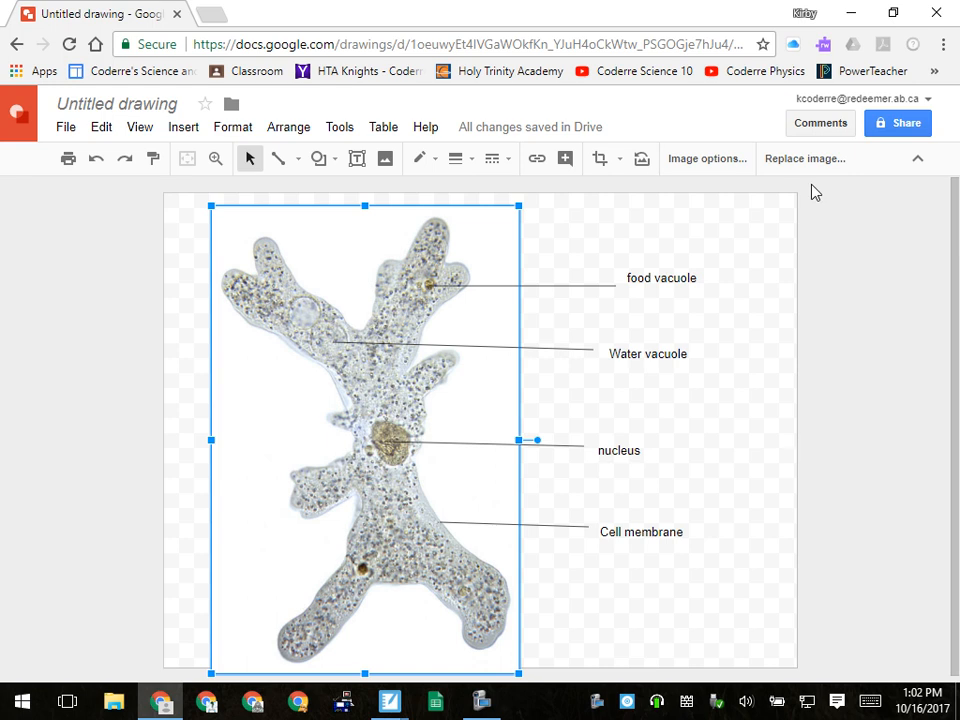
Add a top-right text box reading 'Mr. Cod' and 'Oct 16 2017'.
{"action": "left_click", "coordinate": [357, 158]}
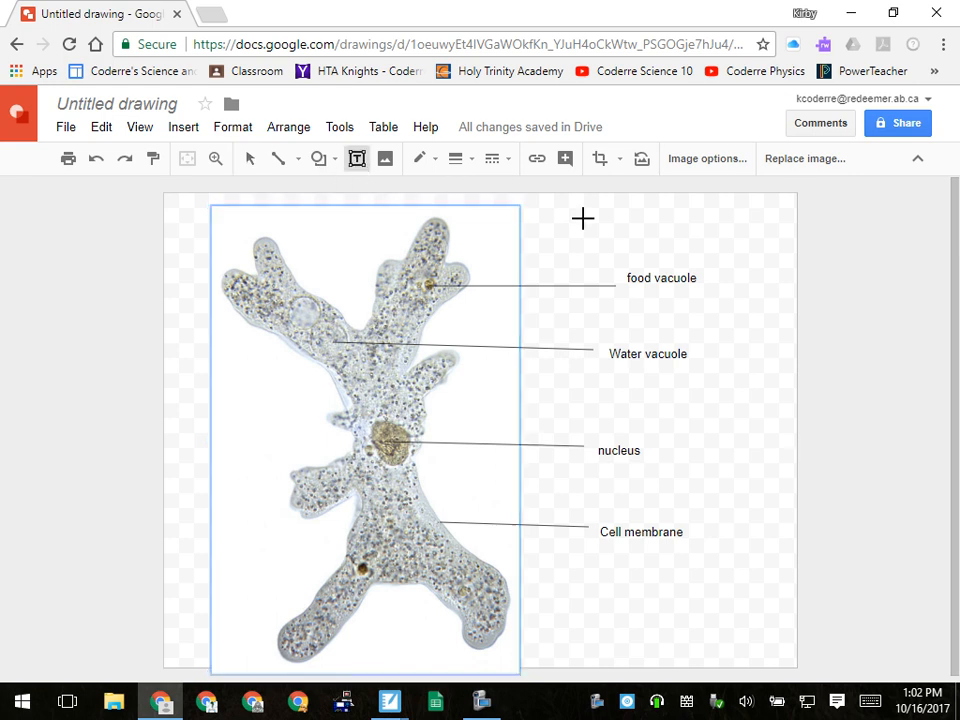
{"action": "left_click_drag", "start_coordinate": [582, 218], "coordinate": [770, 250]}
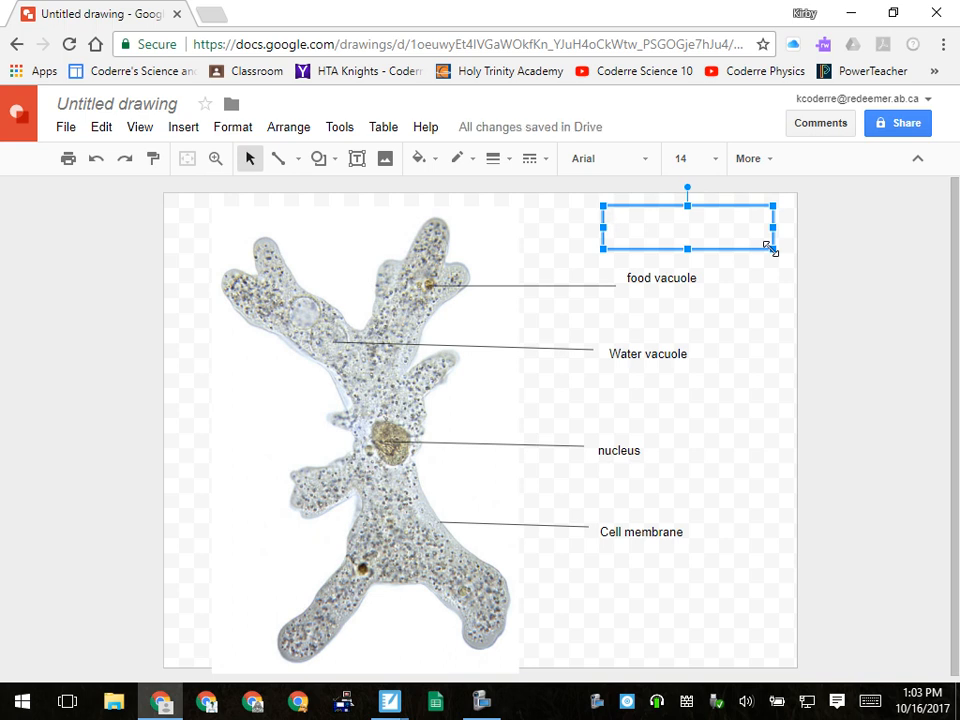
{"action": "type", "text": "mr."}
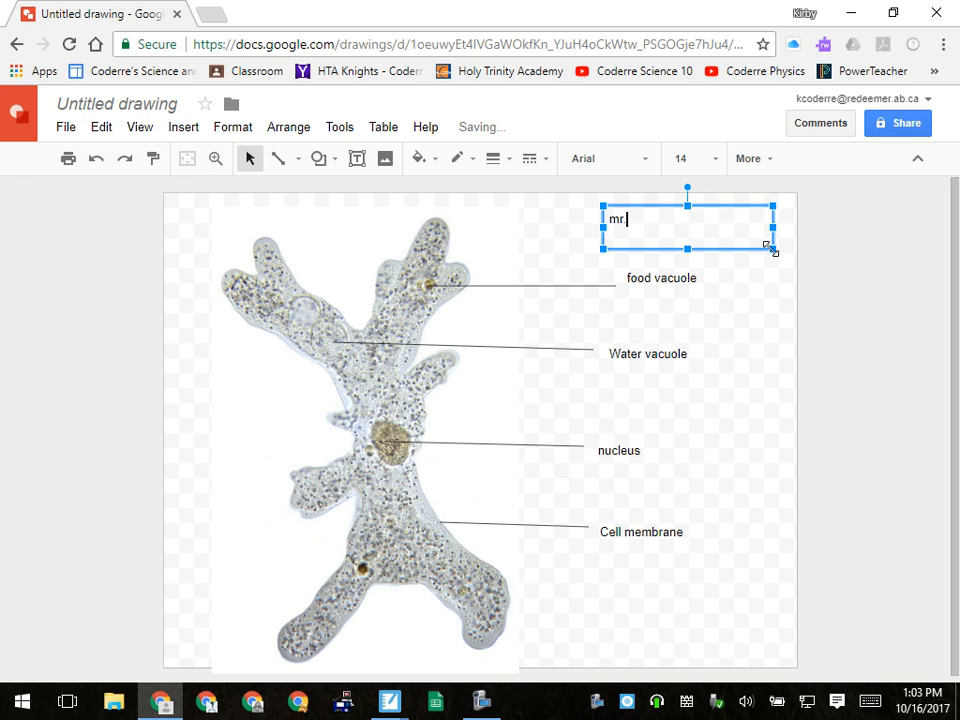
{"action": "type", "text": "Mr. Coderre"}
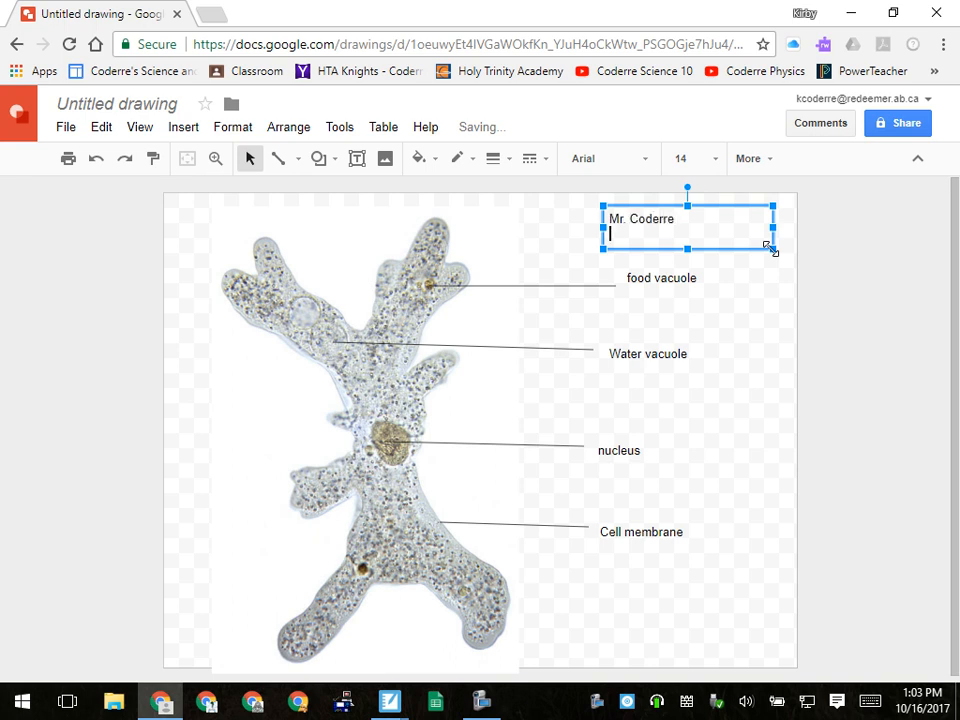
{"action": "type", "text": "Oct 16"}
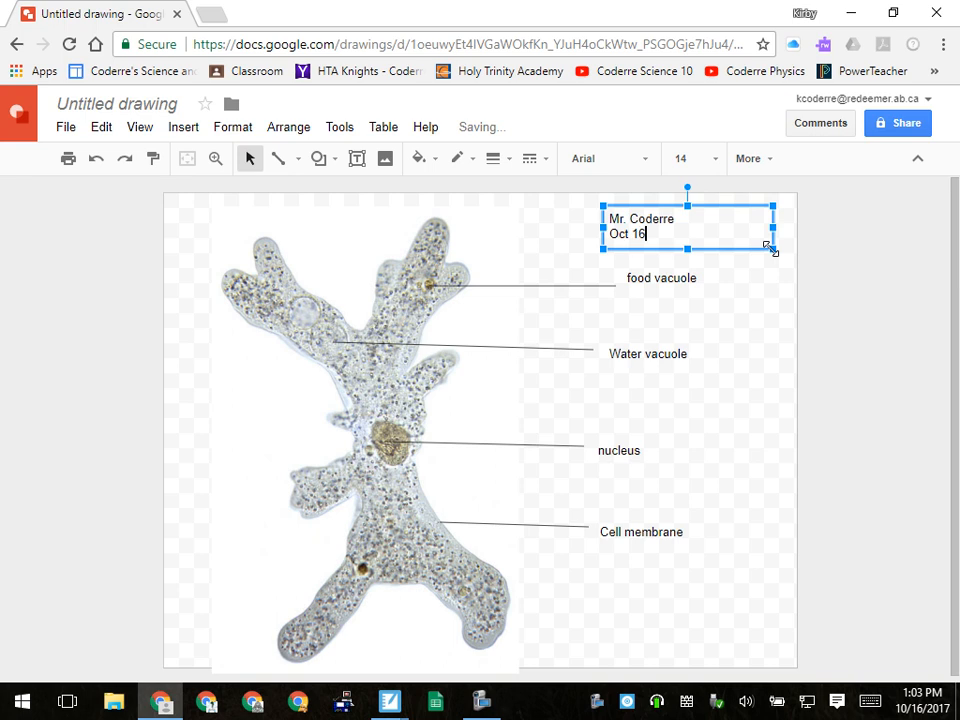
{"action": "type", "text": "2017"}
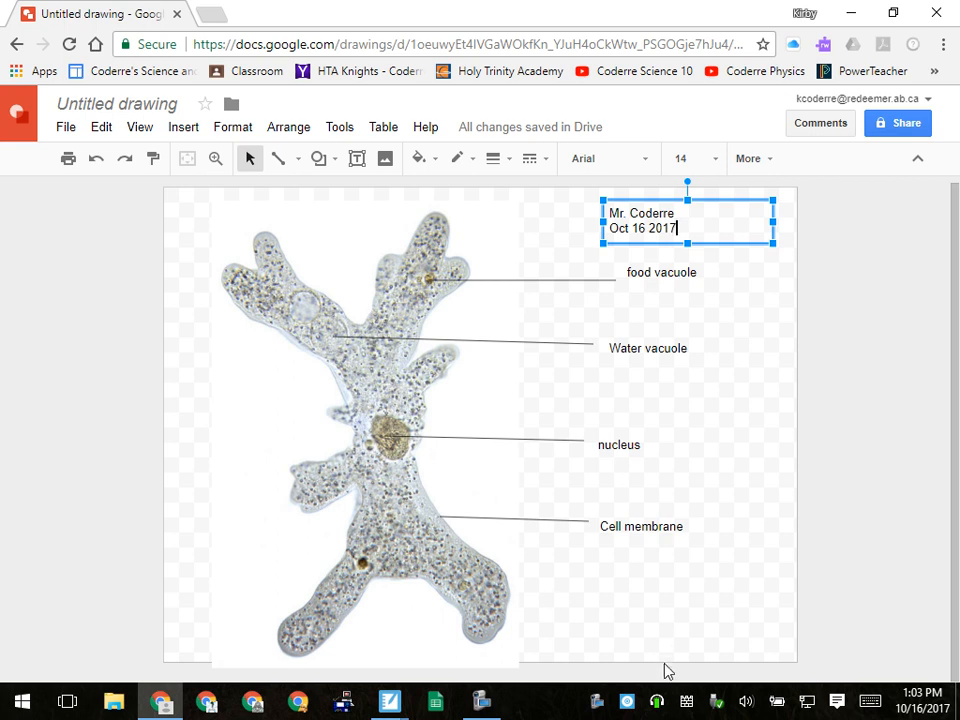
{"action": "mouse_move", "coordinate": [224, 146]}
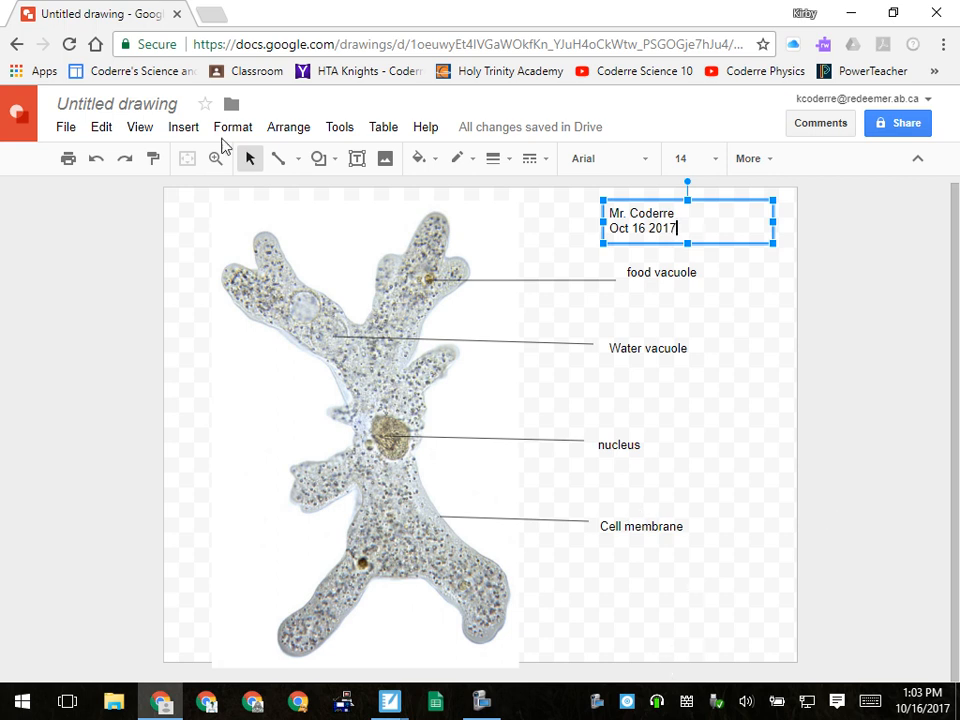
Add a caption box below the amoeba reading 'Amoeba', '400x' and '300um'.
{"action": "left_click", "coordinate": [356, 158]}
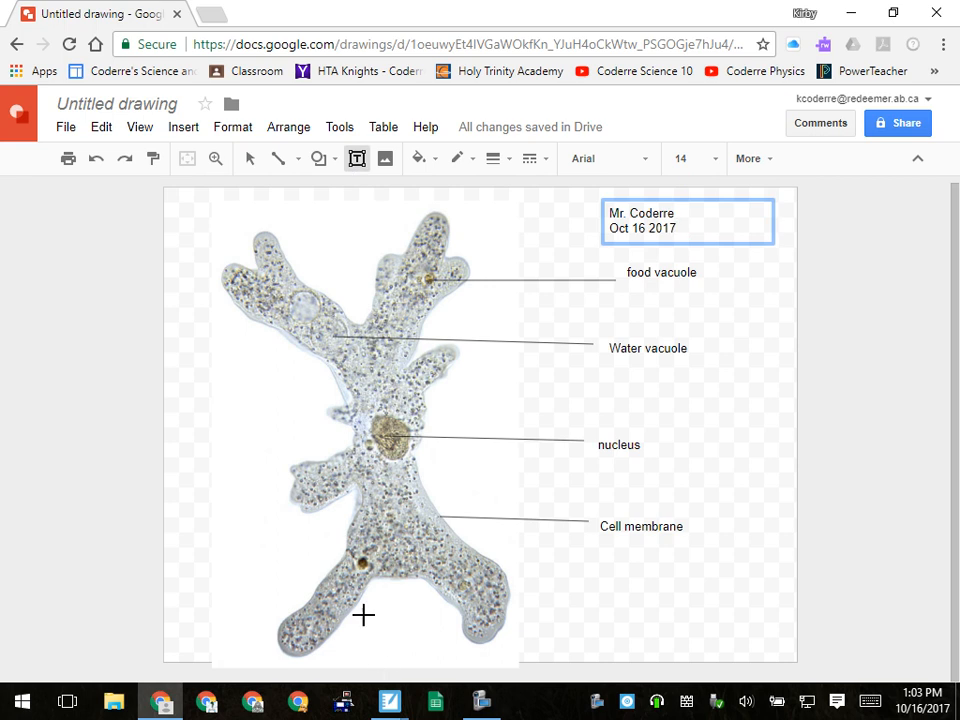
{"action": "left_click_drag", "start_coordinate": [362, 615], "coordinate": [412, 652]}
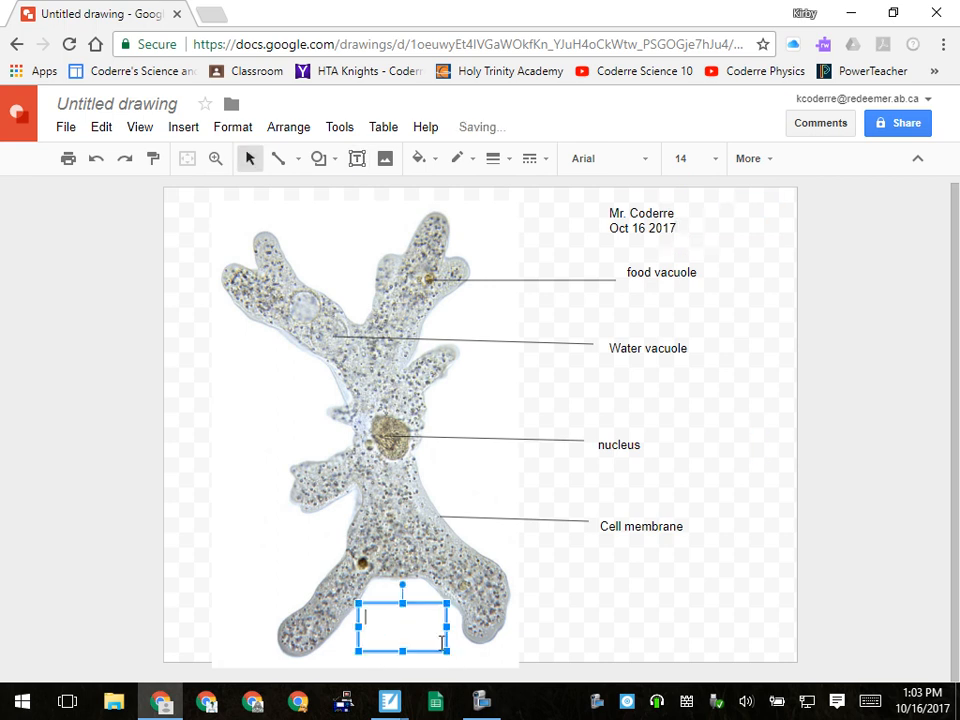
{"action": "type", "text": "am"}
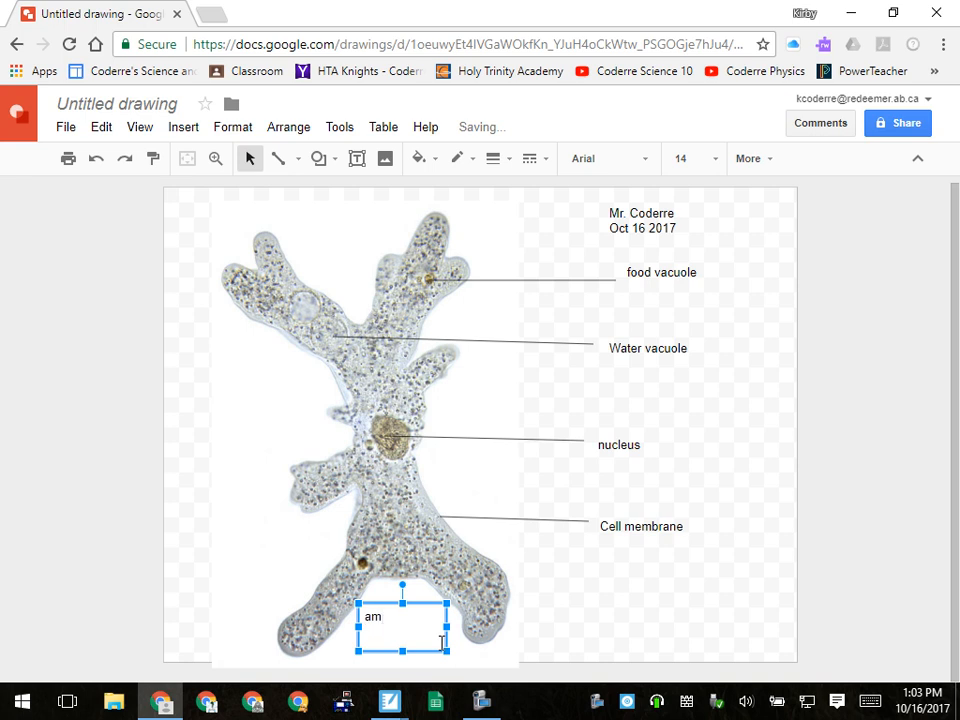
{"action": "type", "text": "oeb"}
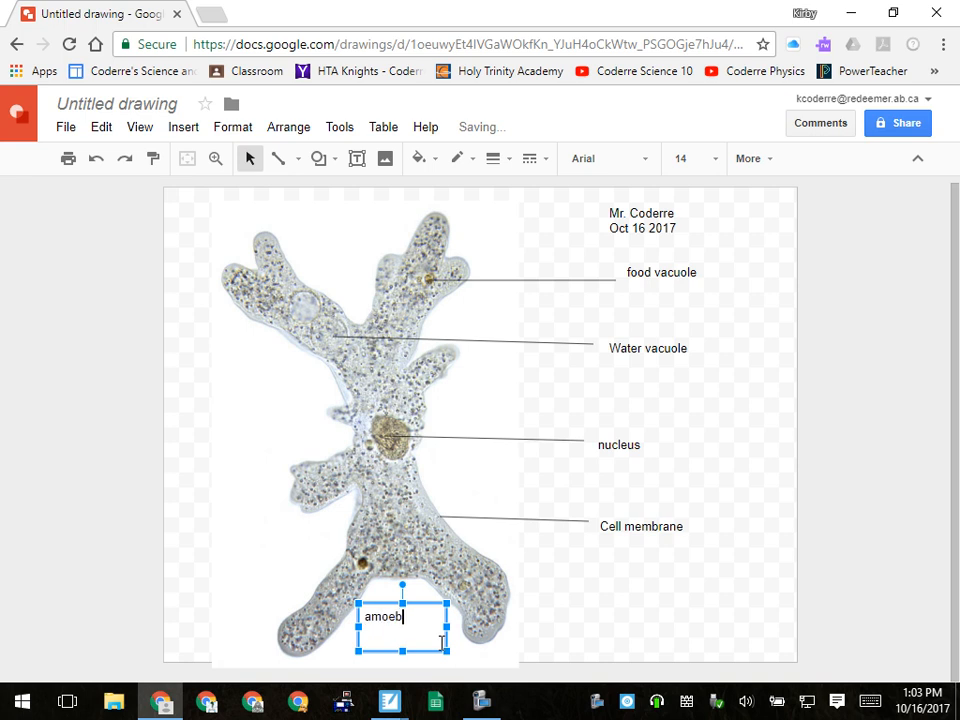
{"action": "type", "text": "Amoeba 400"}
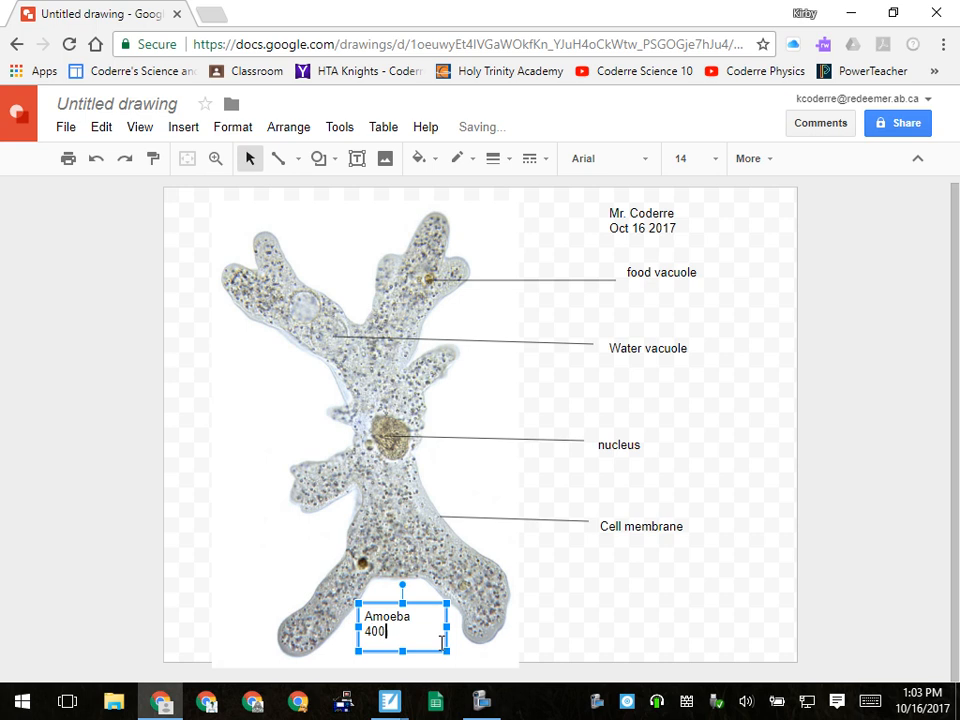
{"action": "type", "text": "x"}
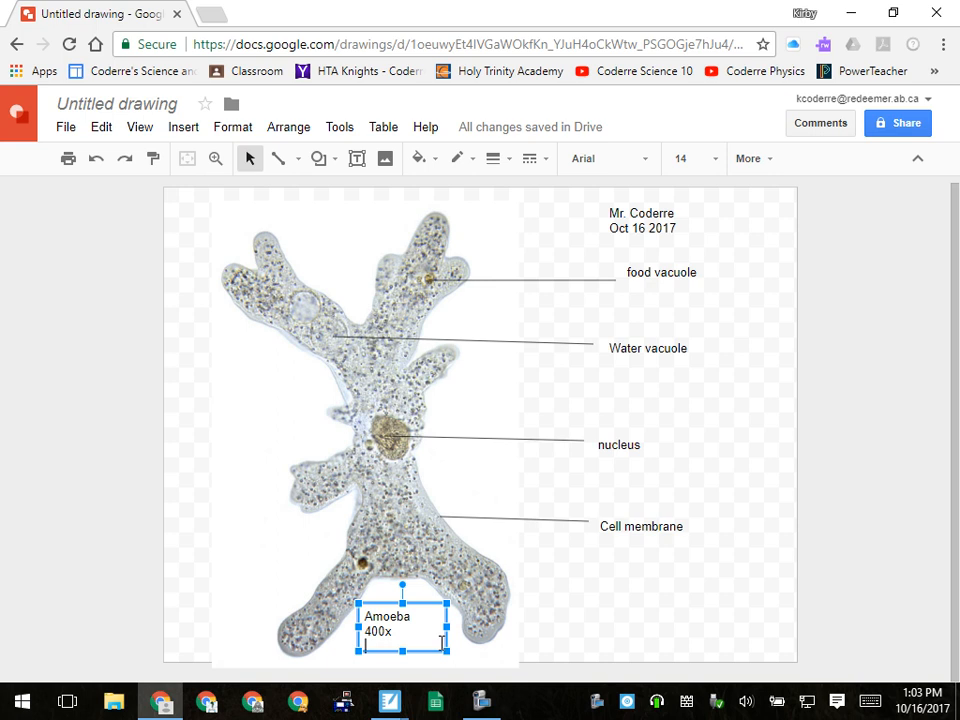
{"action": "type", "text": "300um"}
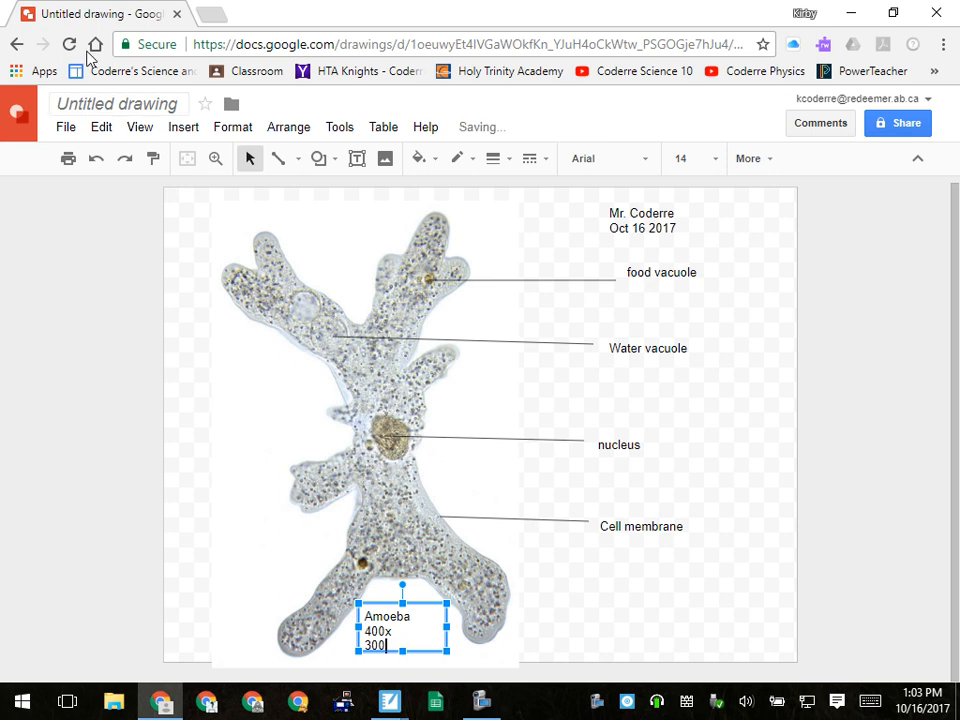
{"action": "left_click", "coordinate": [183, 126]}
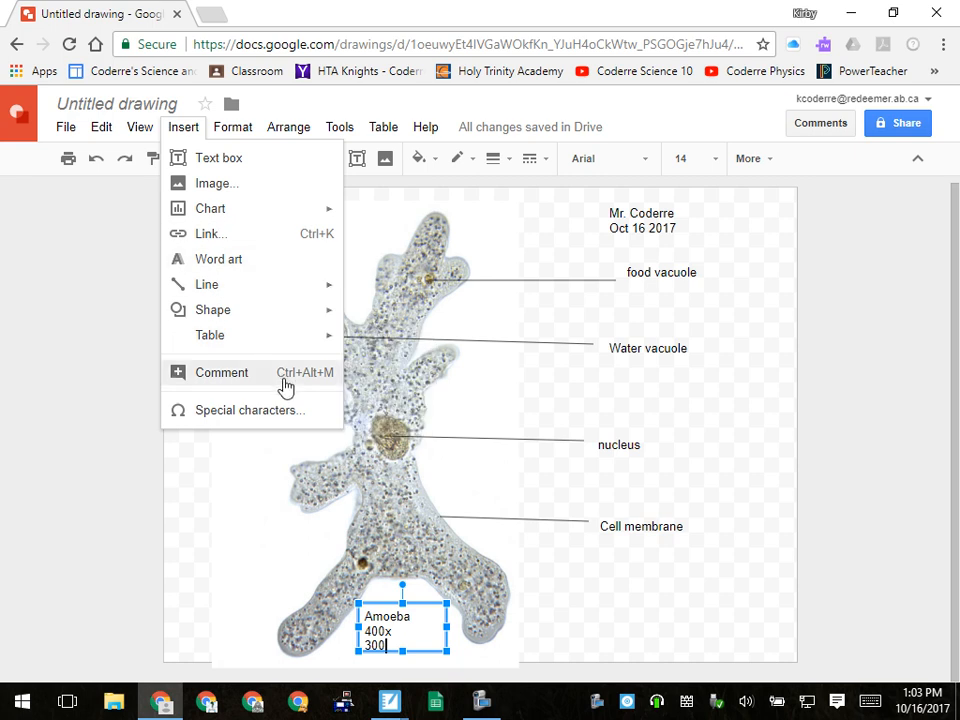
Insert a µ micro sign from Special characters so the caption reads 300µm.
{"action": "left_click", "coordinate": [538, 237]}
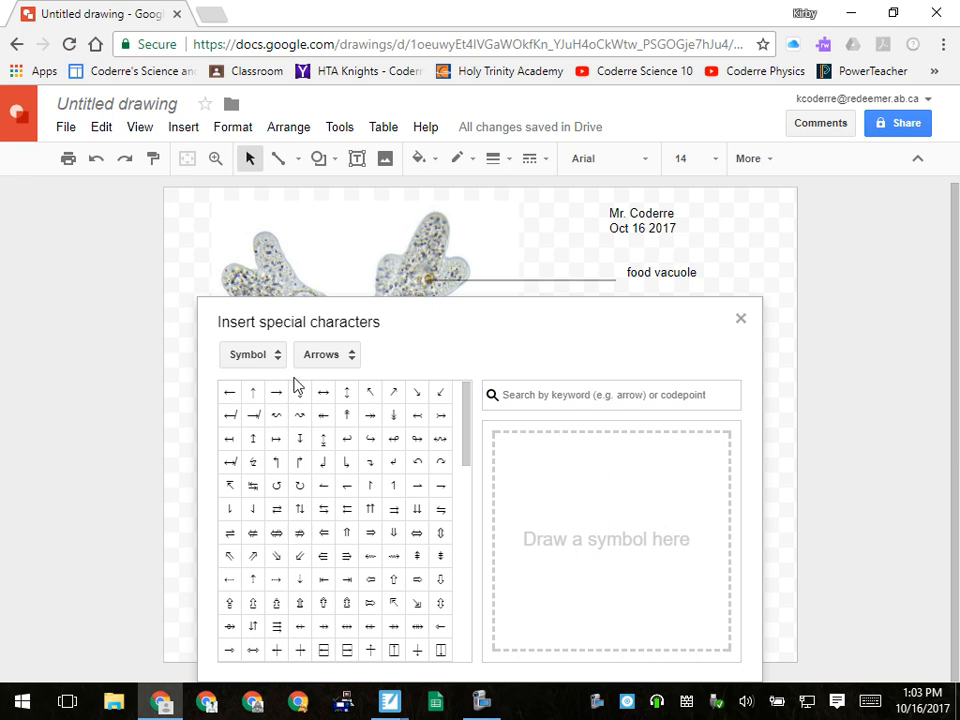
{"action": "scroll", "scroll_direction": "down", "scroll_amount": 3}
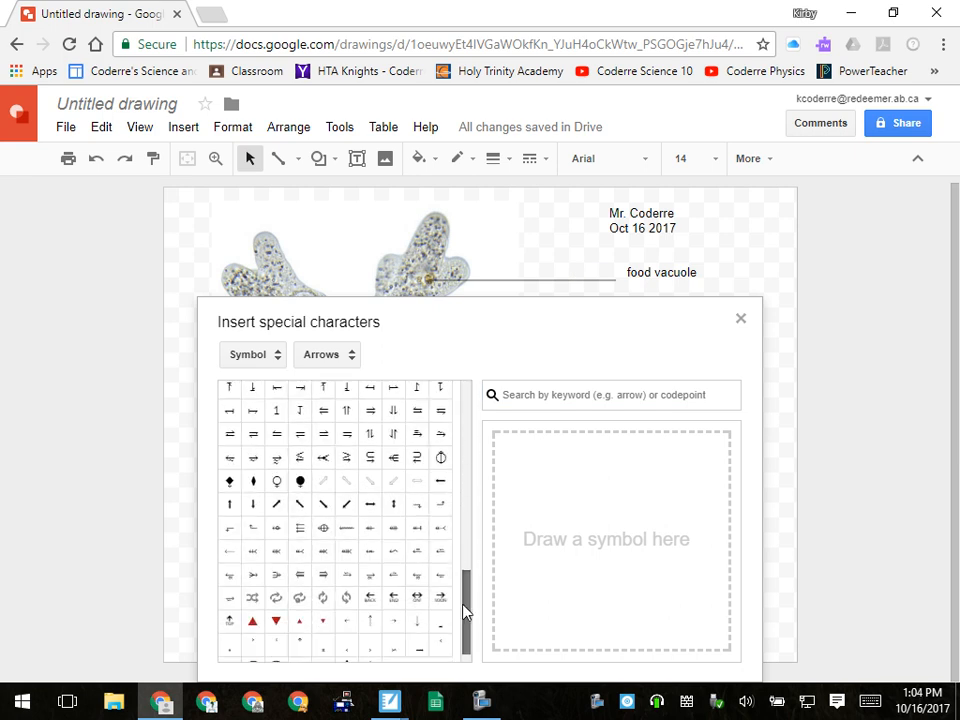
{"action": "scroll", "scroll_direction": "down", "scroll_amount": 3}
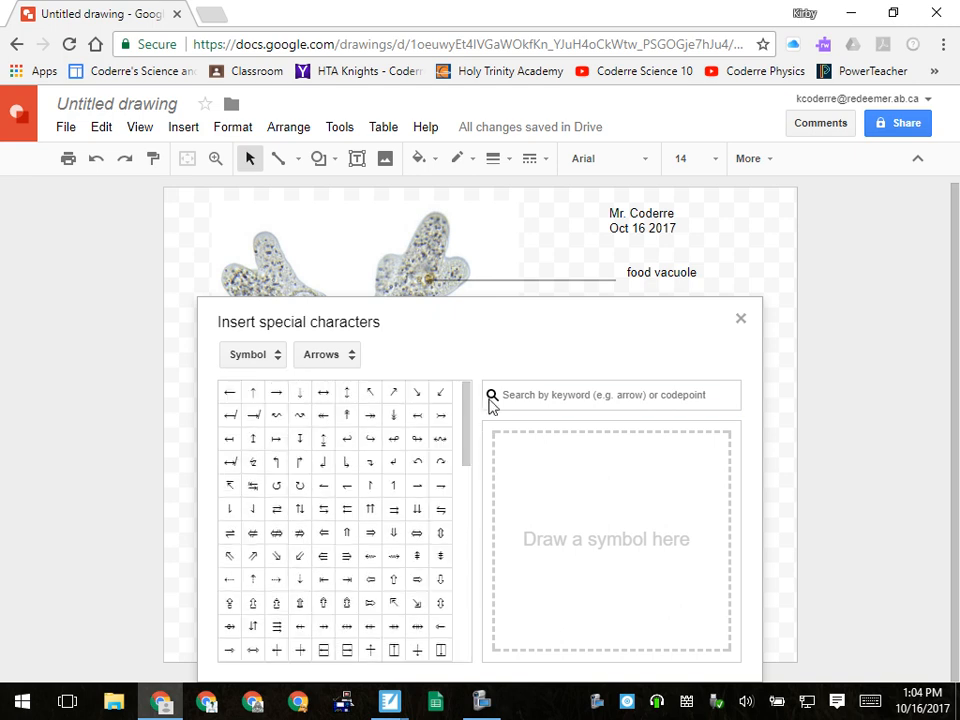
{"action": "type", "text": "mu"}
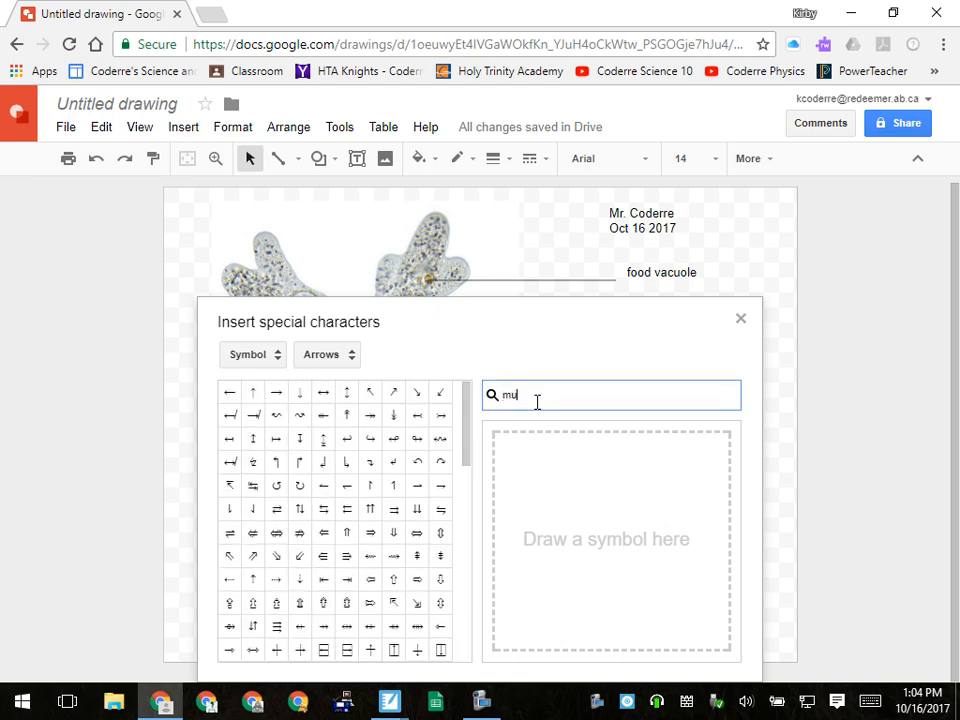
{"action": "type", "text": "u"}
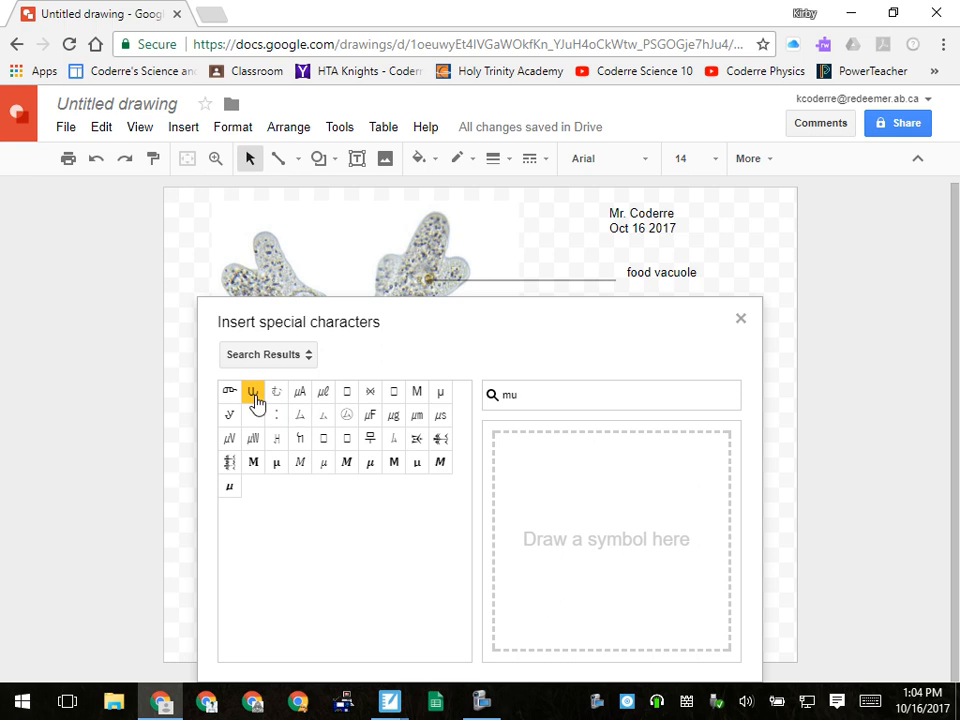
{"action": "left_click", "coordinate": [252, 391]}
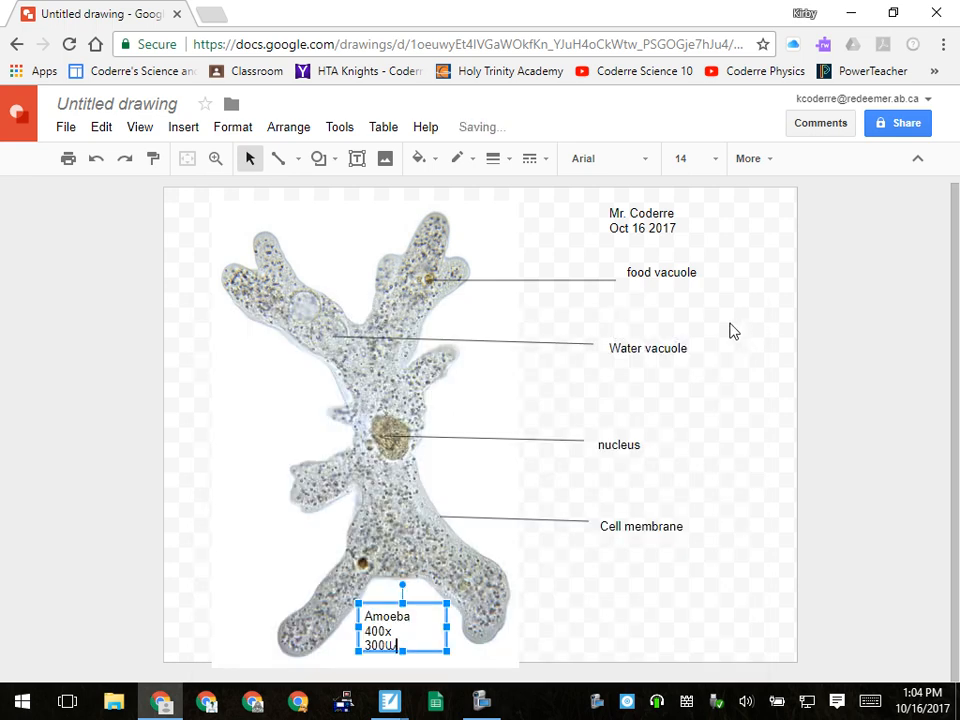
{"action": "type", "text": "m"}
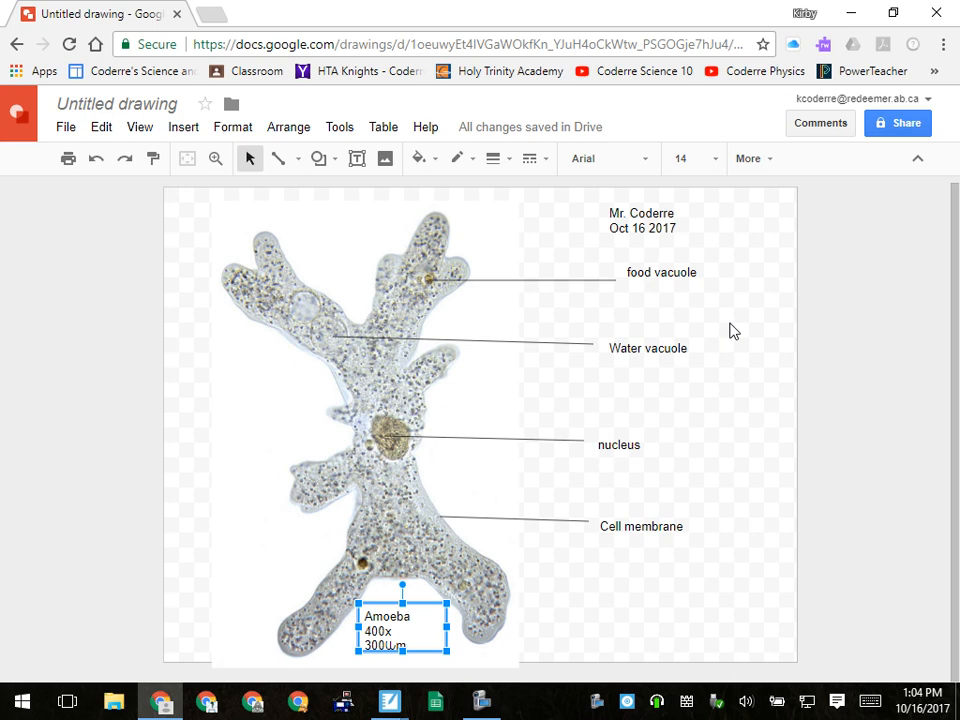
Download the drawing as a JPEG image, Untitled drawing.jpg.
{"action": "left_click", "coordinate": [65, 126]}
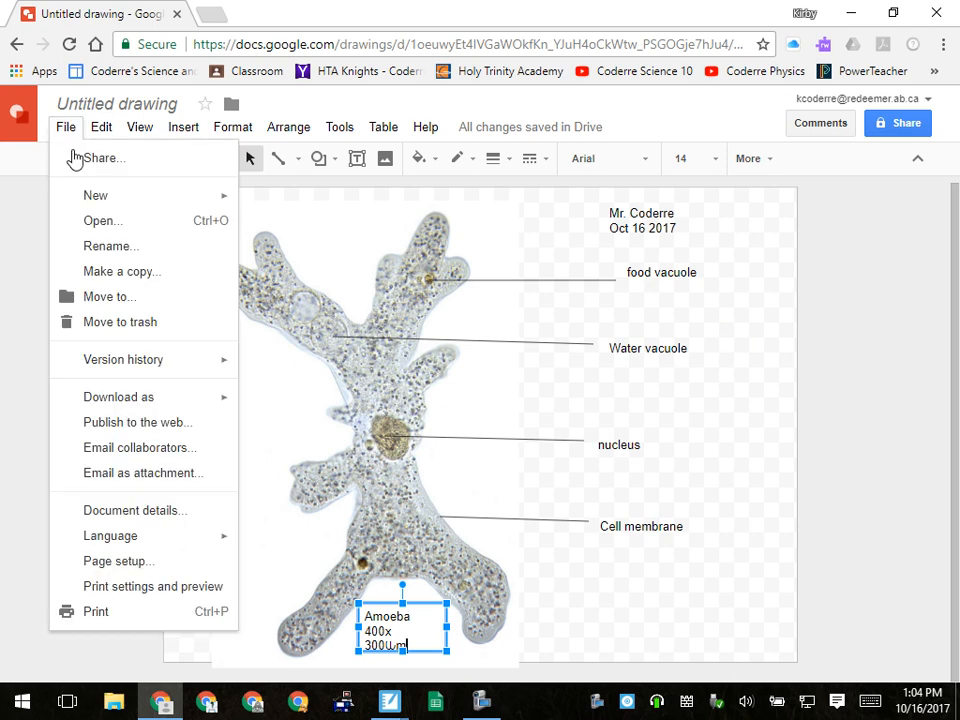
{"action": "mouse_move", "coordinate": [120, 321]}
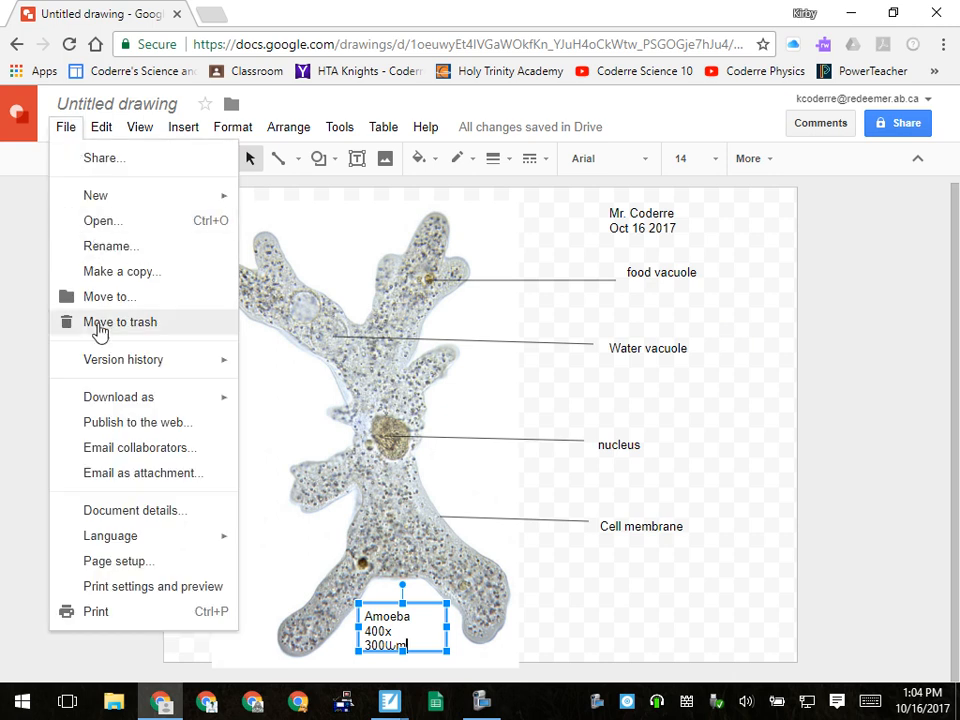
{"action": "mouse_move", "coordinate": [109, 296]}
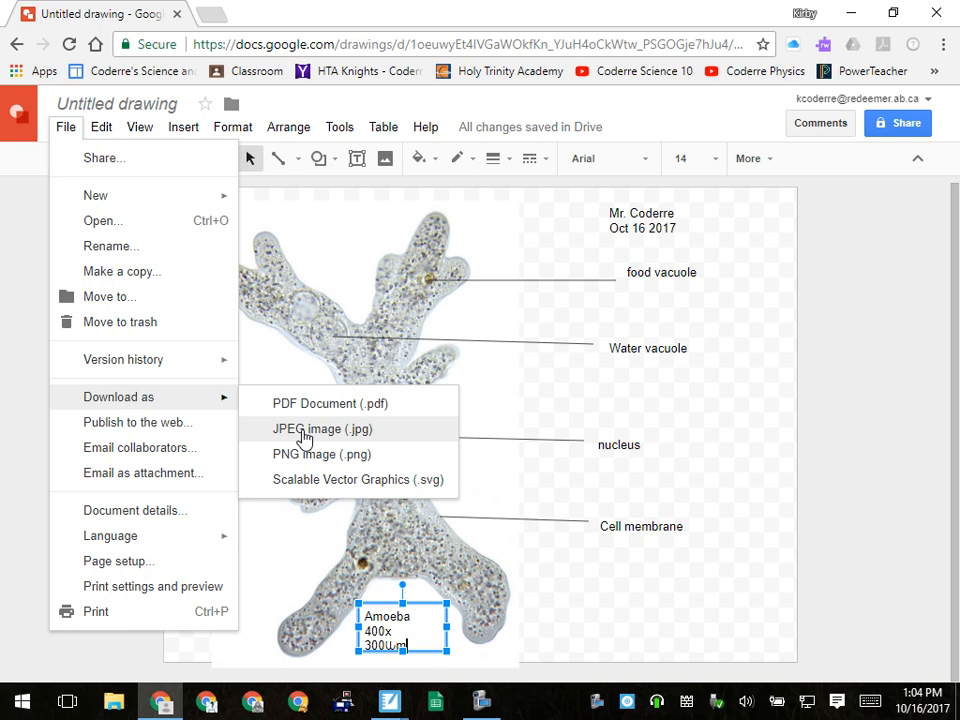
{"action": "left_click", "coordinate": [322, 429]}
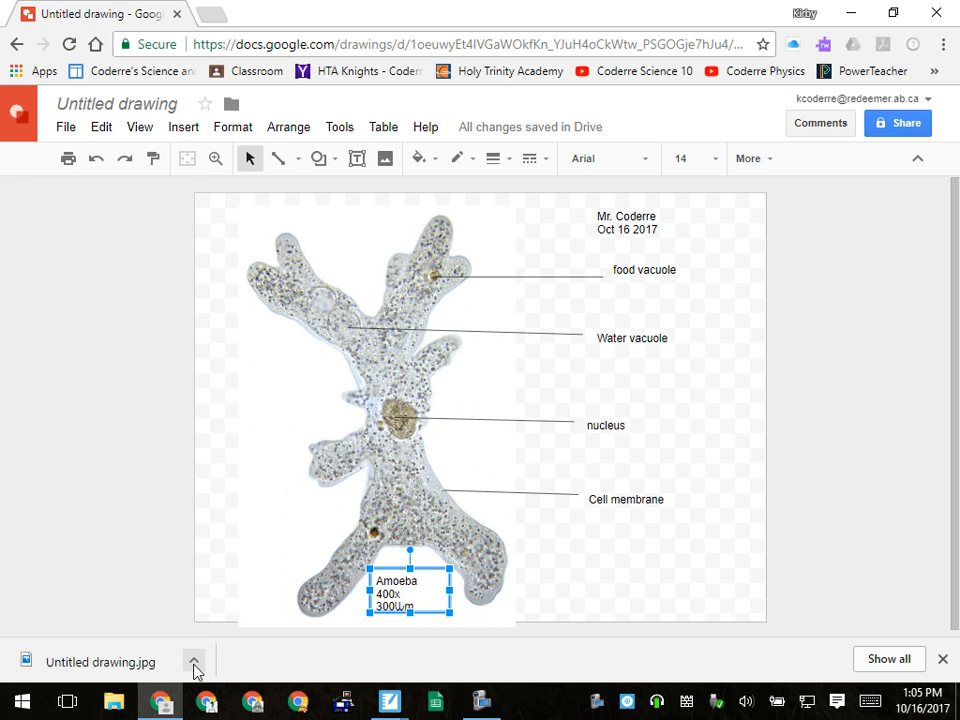
{"action": "mouse_move", "coordinate": [237, 594]}
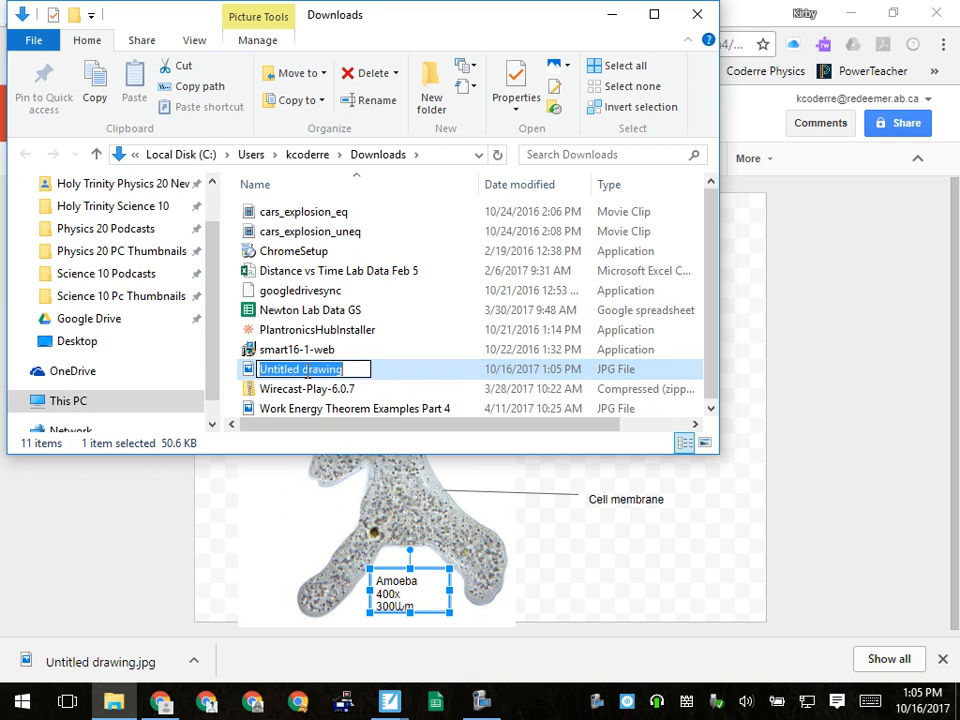
Rename the downloaded JPEG to 'Amoeba' and copy it onto the desktop.
{"action": "type", "text": "am"}
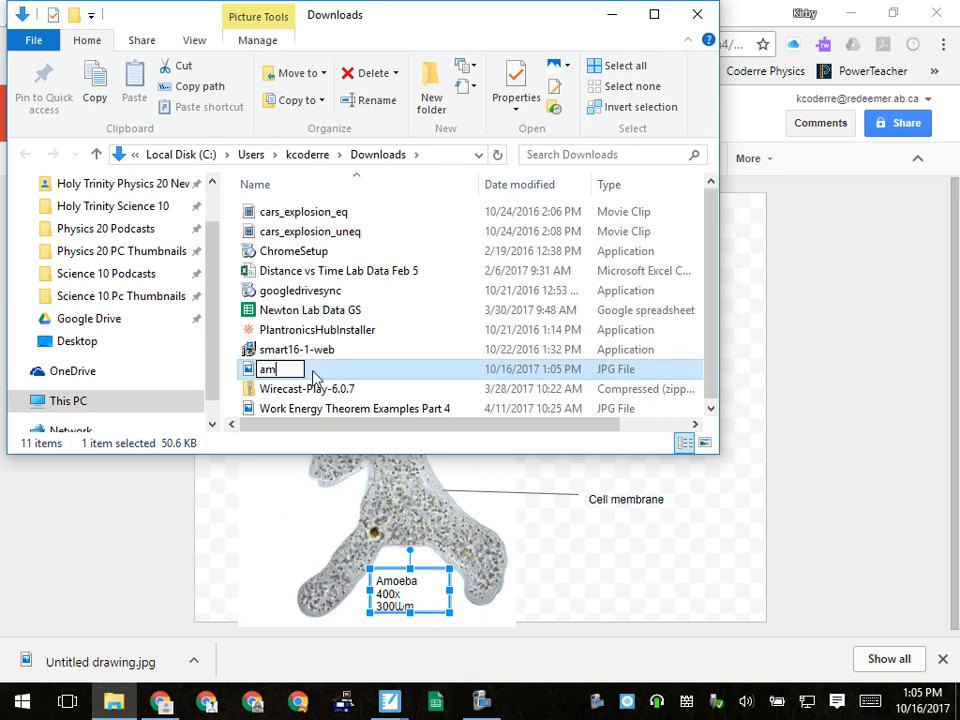
{"action": "type", "text": "Amoeba"}
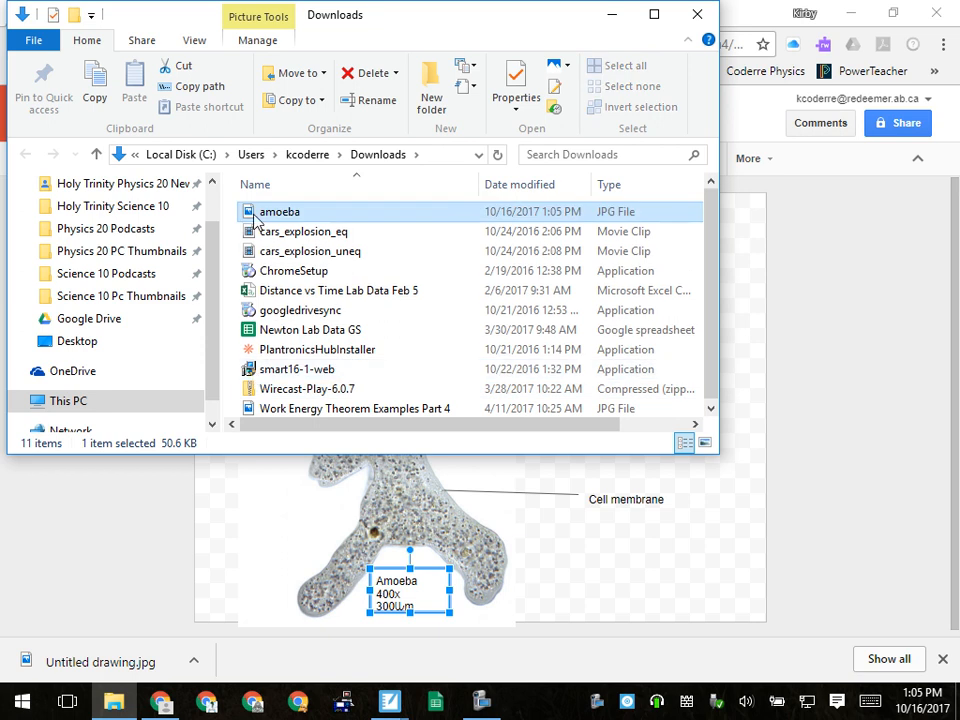
{"action": "right_click", "coordinate": [280, 211]}
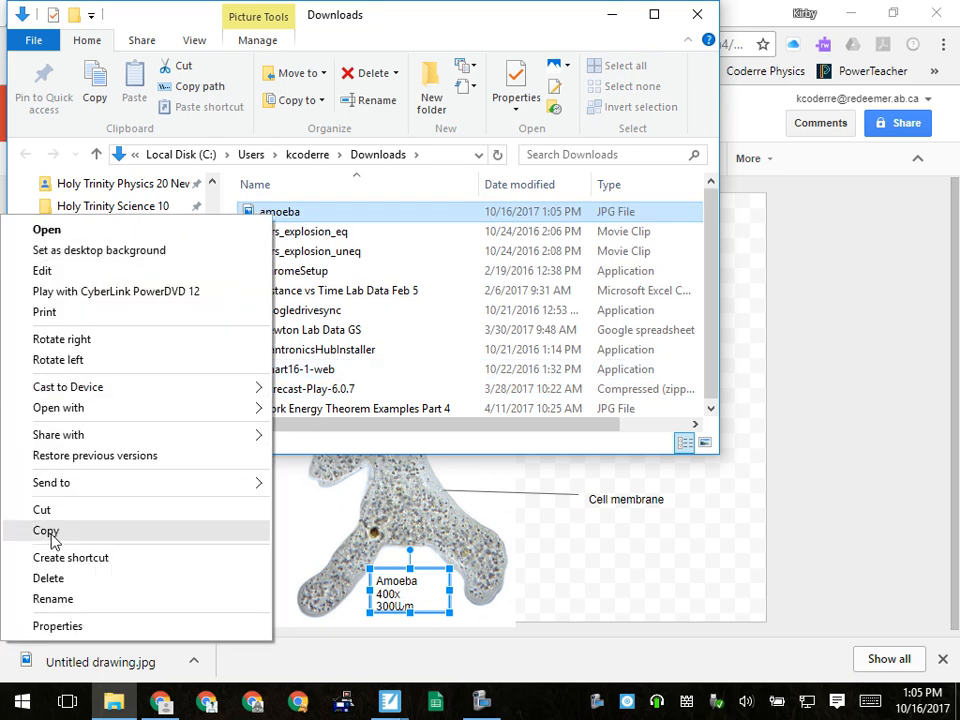
{"action": "left_click", "coordinate": [45, 530]}
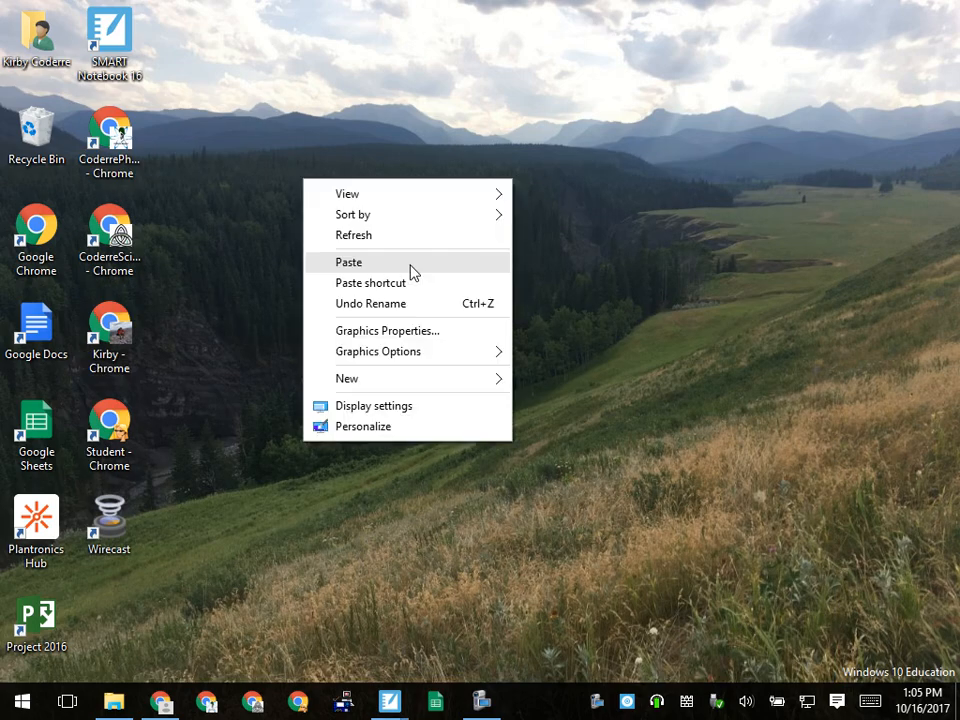
{"action": "left_click", "coordinate": [348, 262]}
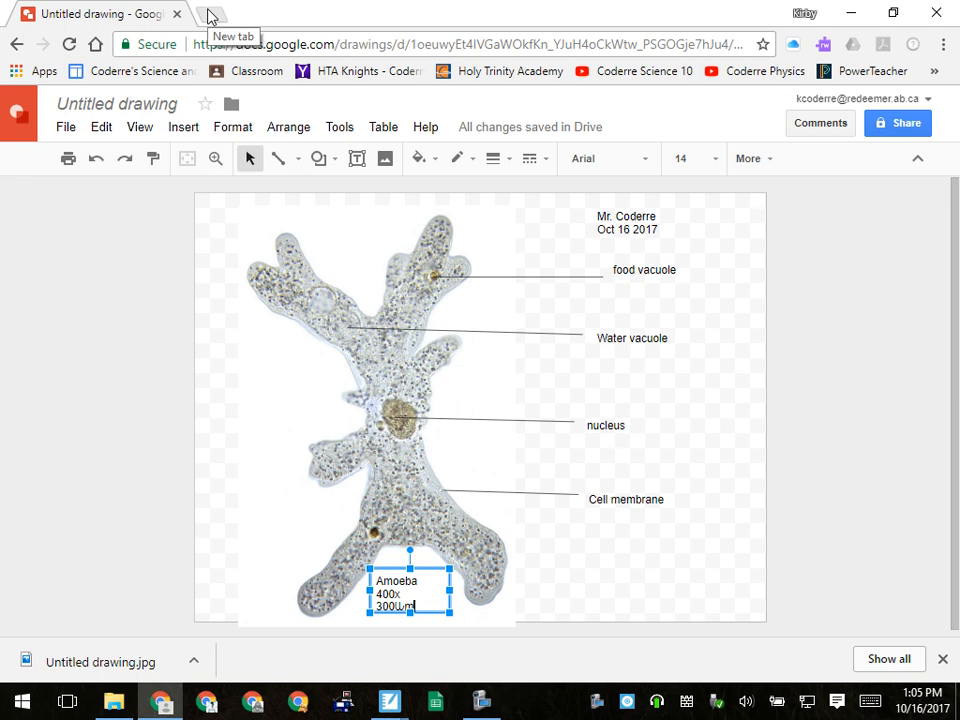
Create a new blank Google Doc from a new browser tab.
{"action": "left_click", "coordinate": [210, 13]}
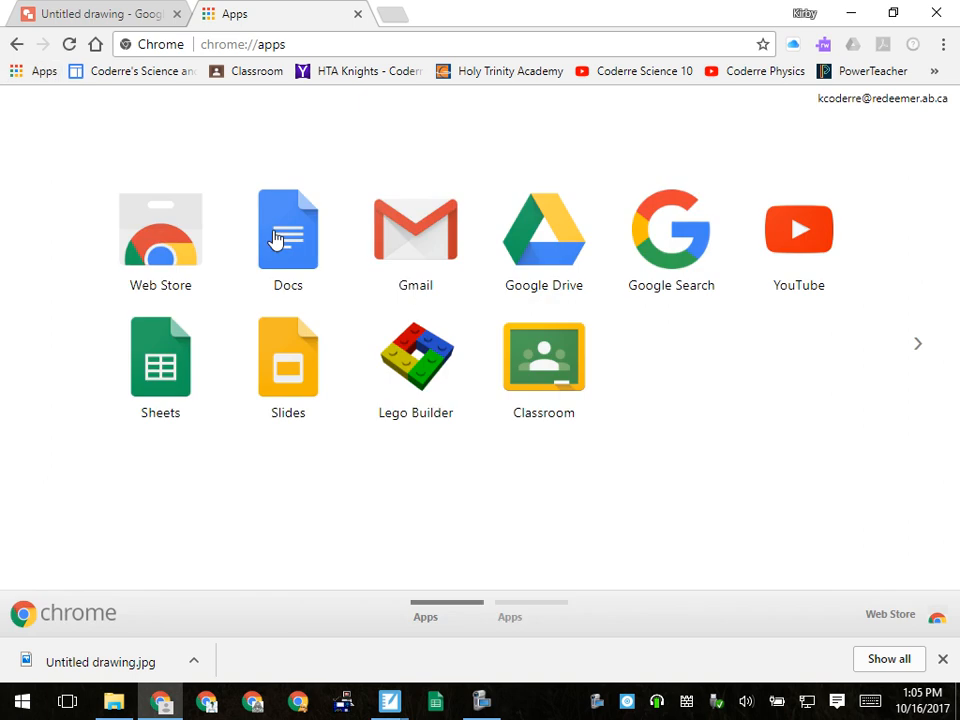
{"action": "left_click", "coordinate": [288, 230]}
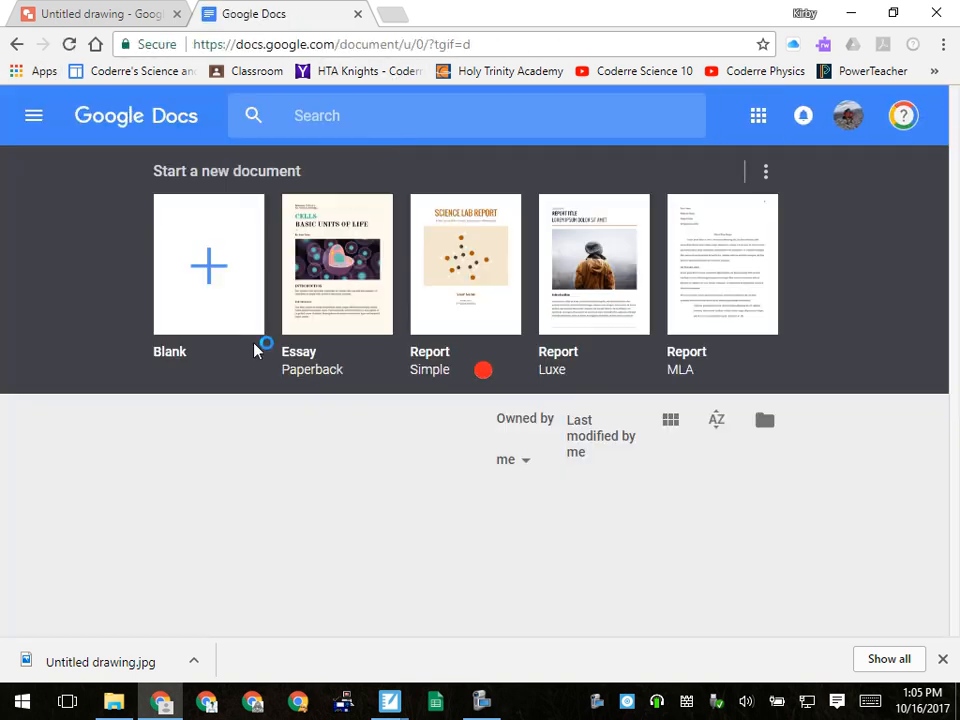
{"action": "left_click", "coordinate": [209, 264]}
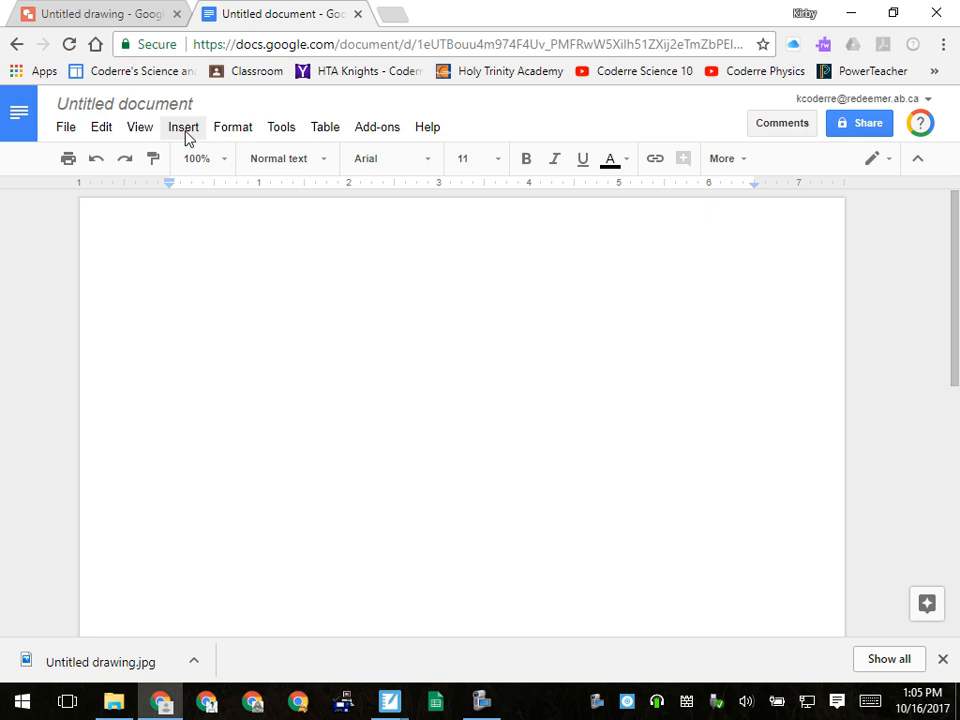
Start uploading an image from the computer, browsing to the Desktop.
{"action": "left_click", "coordinate": [183, 126]}
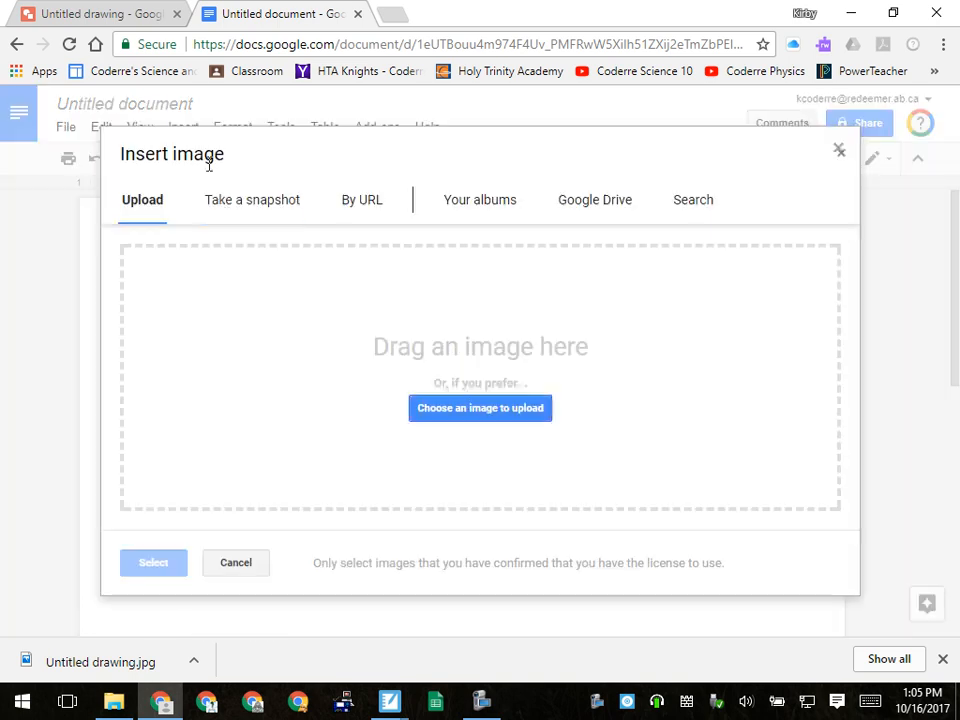
{"action": "left_click", "coordinate": [480, 408]}
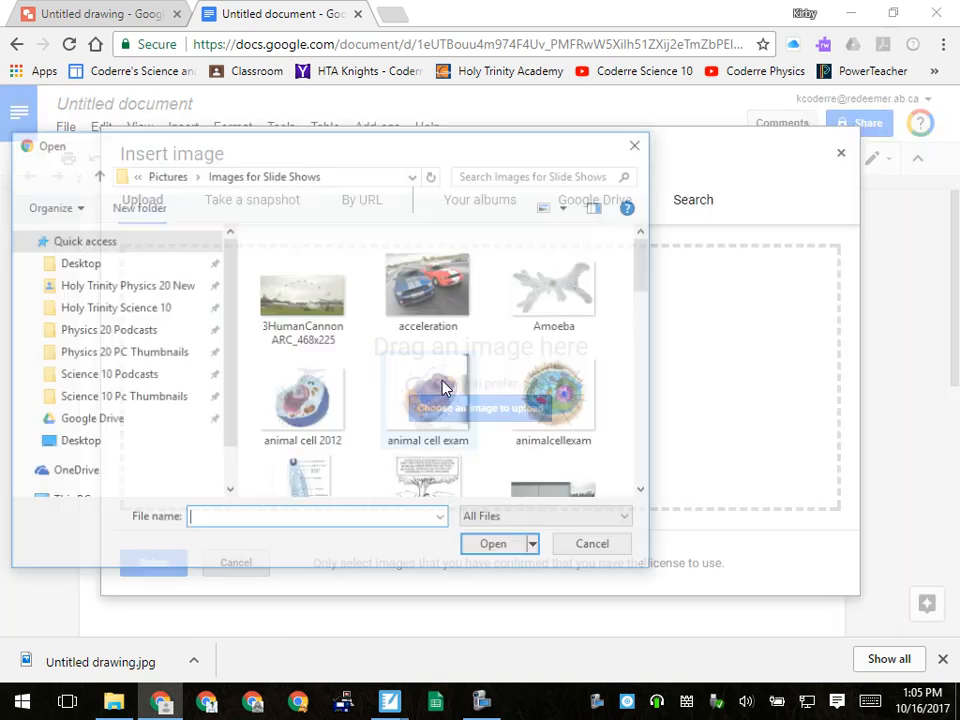
{"action": "left_click", "coordinate": [77, 442]}
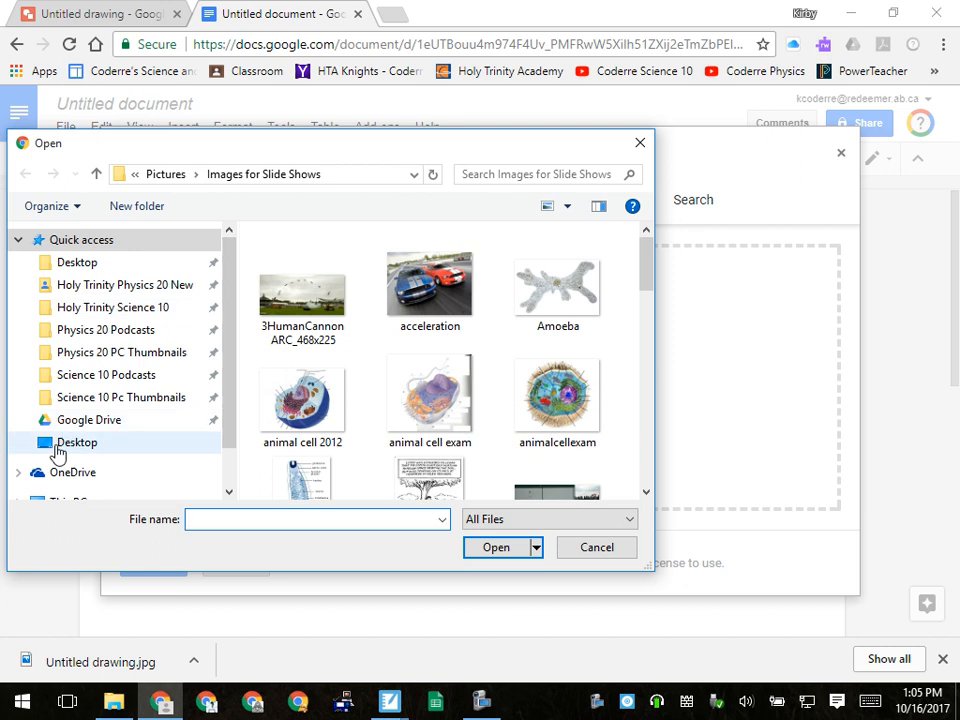